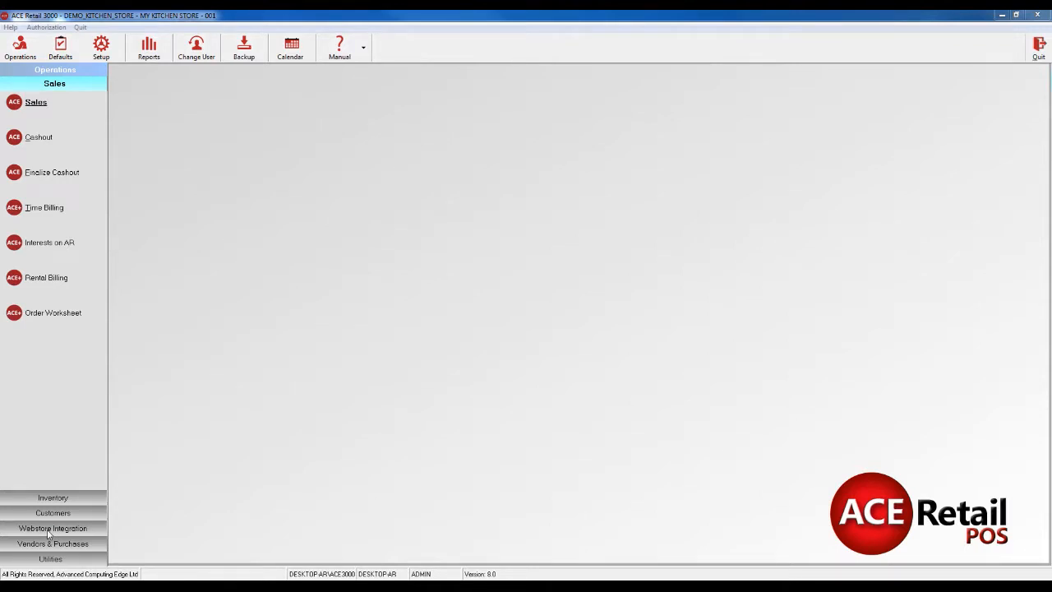
Step: List the BAKEWARE department's items in Web Inventory, including items not yet on the web store
{"action": "left_click", "coordinate": [52, 529]}
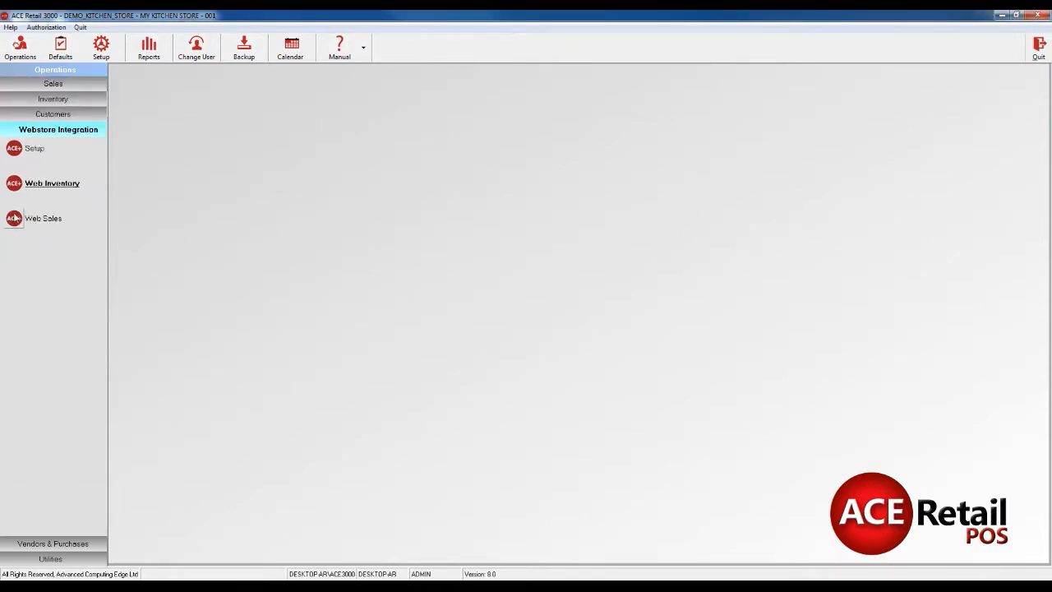
{"action": "left_click", "coordinate": [52, 184]}
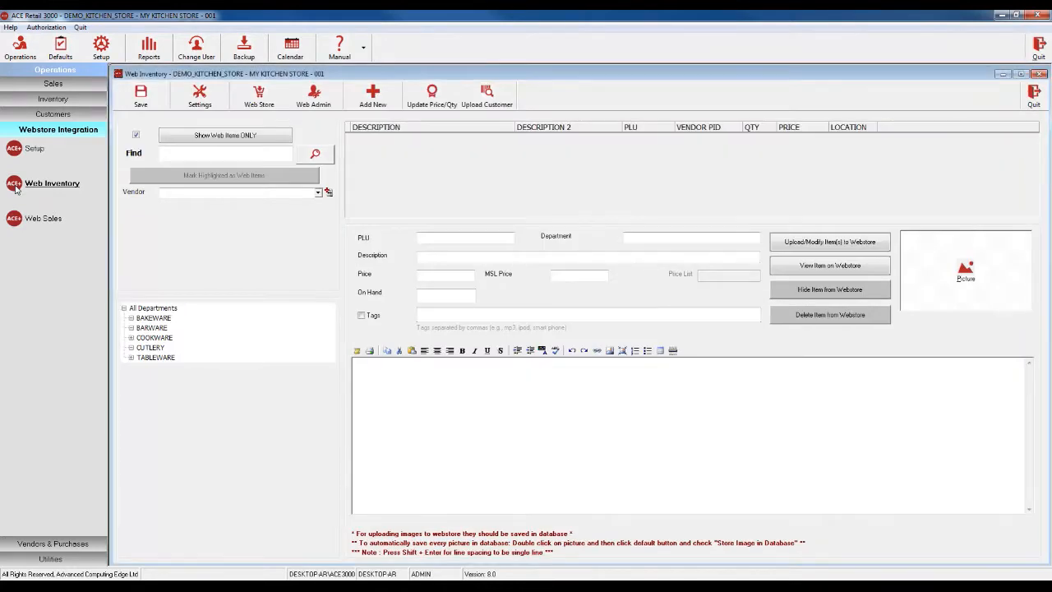
{"action": "left_click", "coordinate": [154, 317]}
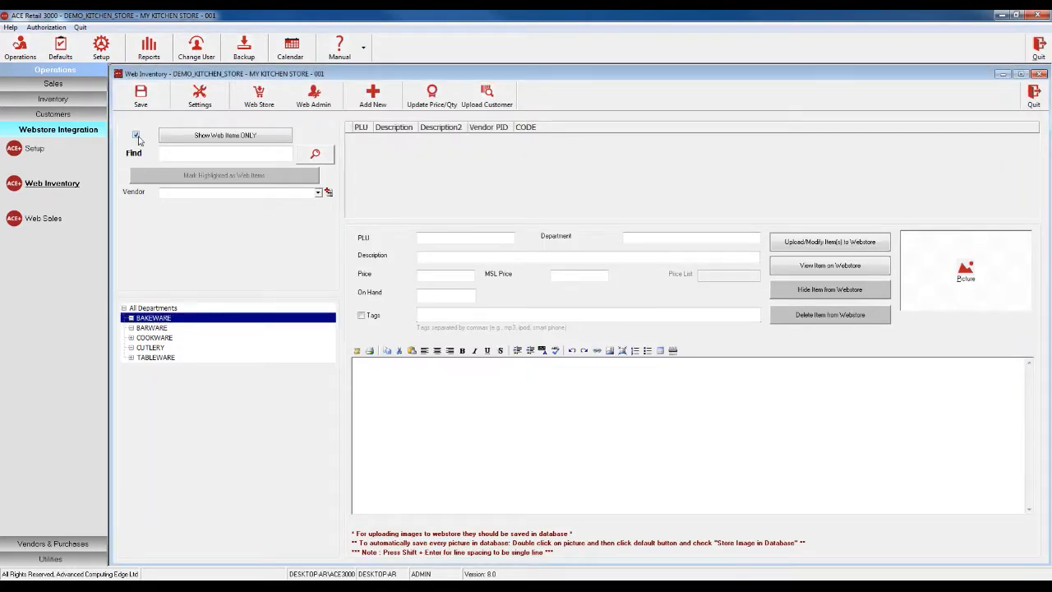
{"action": "left_click", "coordinate": [137, 135]}
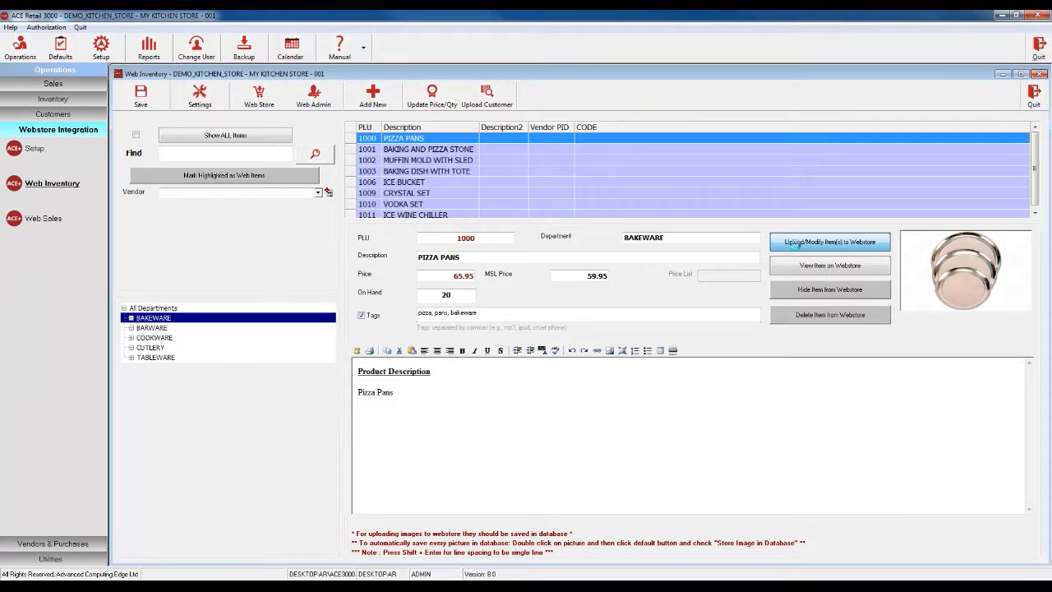
Step: Upload the PIZZA PANS item to the web store and view it there
{"action": "left_click", "coordinate": [829, 242]}
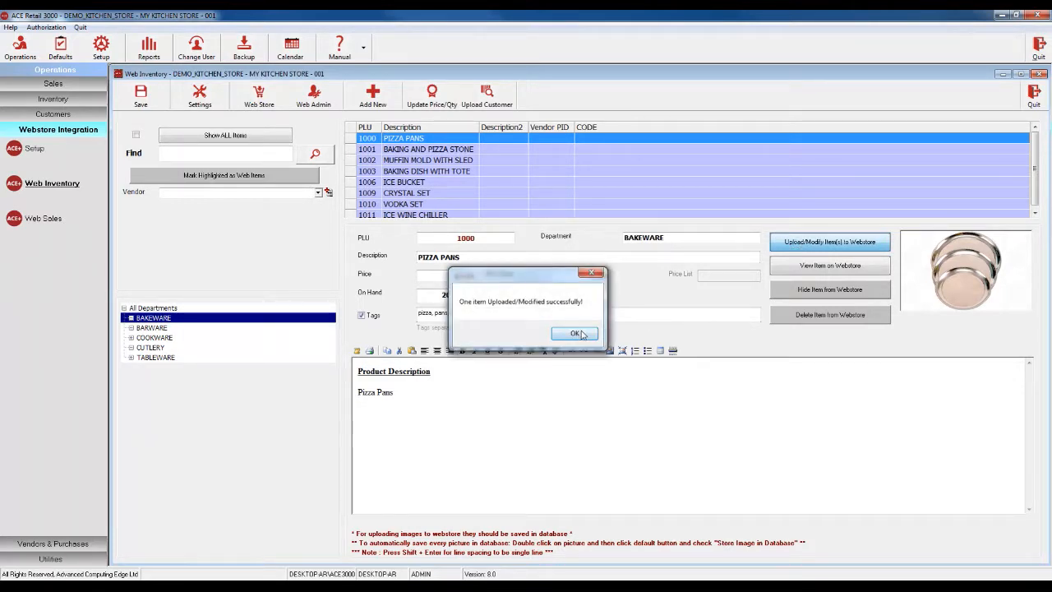
{"action": "left_click", "coordinate": [572, 333]}
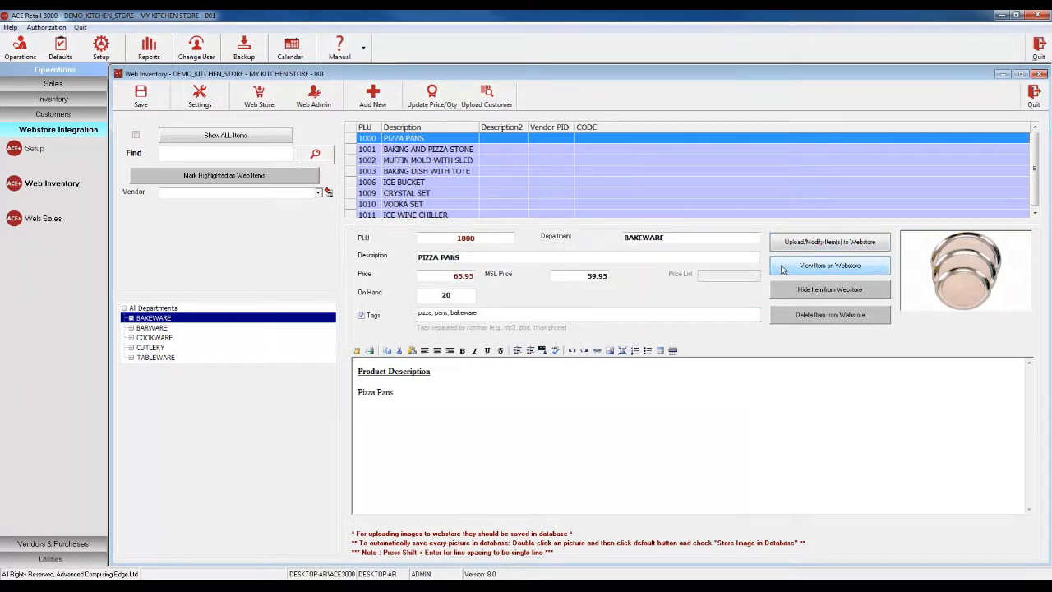
{"action": "left_click", "coordinate": [828, 265]}
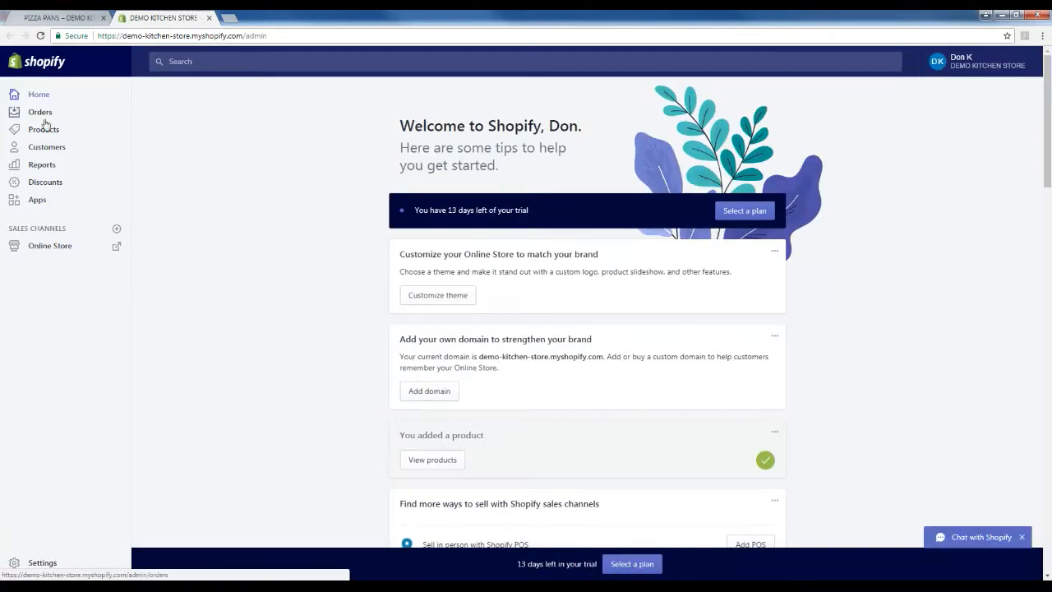
Step: Review PIZZA PANS in Shopify Products, confirming its $65.95 price and 20 in stock
{"action": "left_click", "coordinate": [43, 128]}
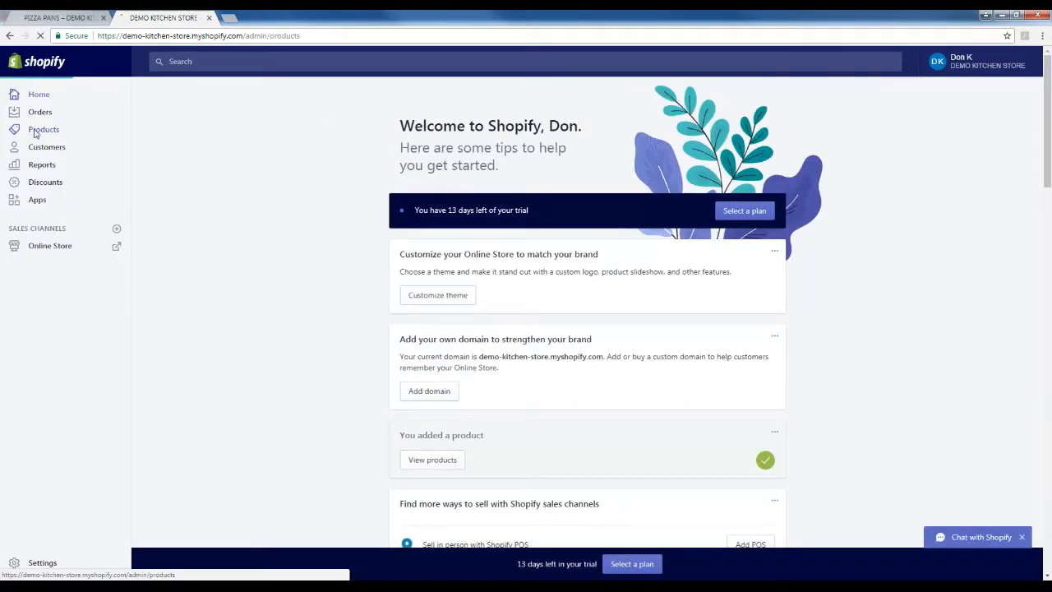
{"action": "left_click", "coordinate": [43, 128]}
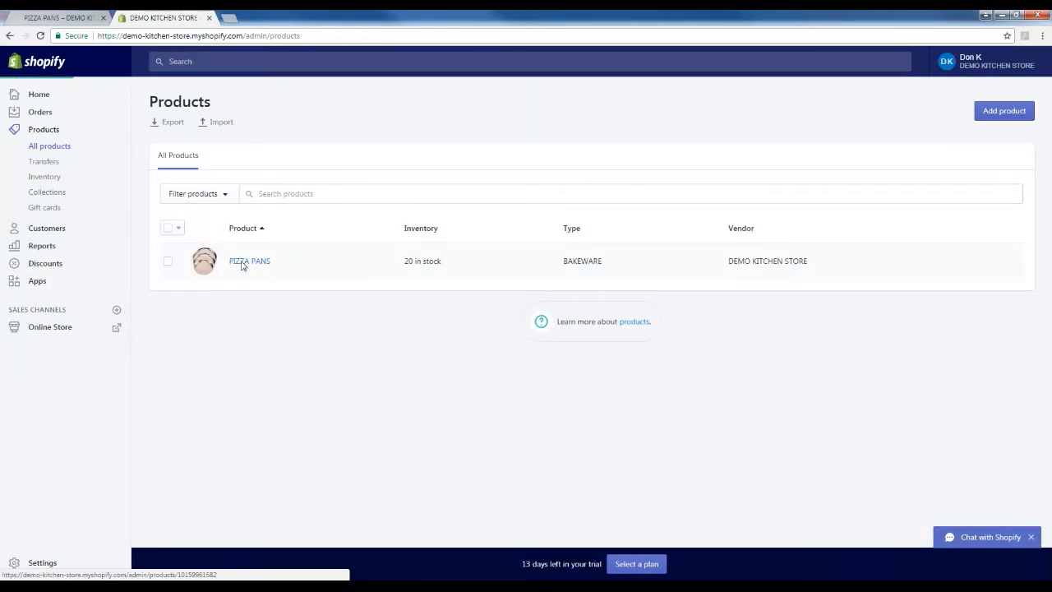
{"action": "left_click", "coordinate": [250, 260]}
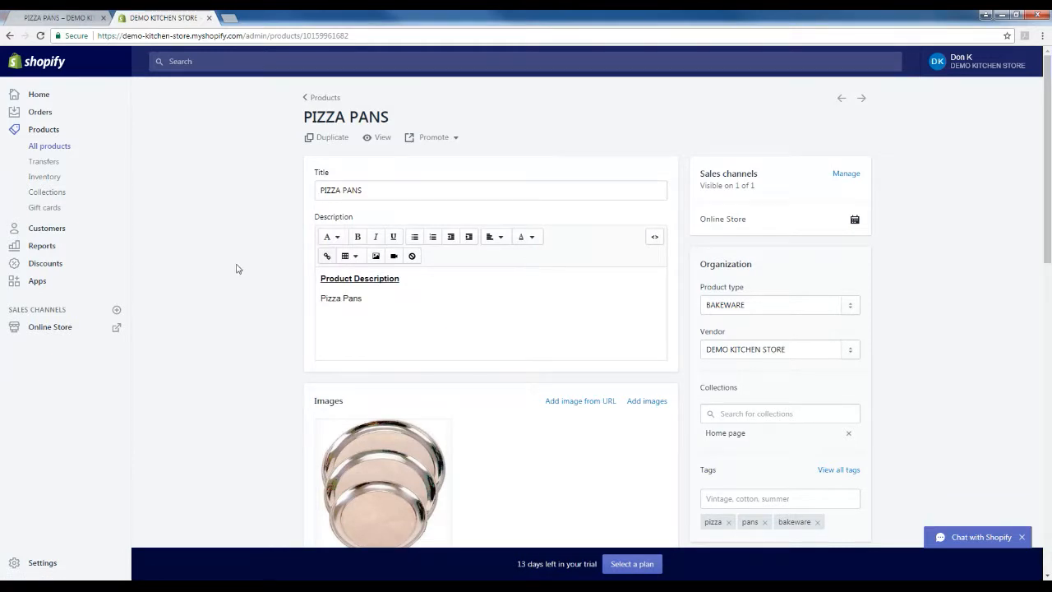
{"action": "scroll", "scroll_direction": "down", "scroll_amount": 3}
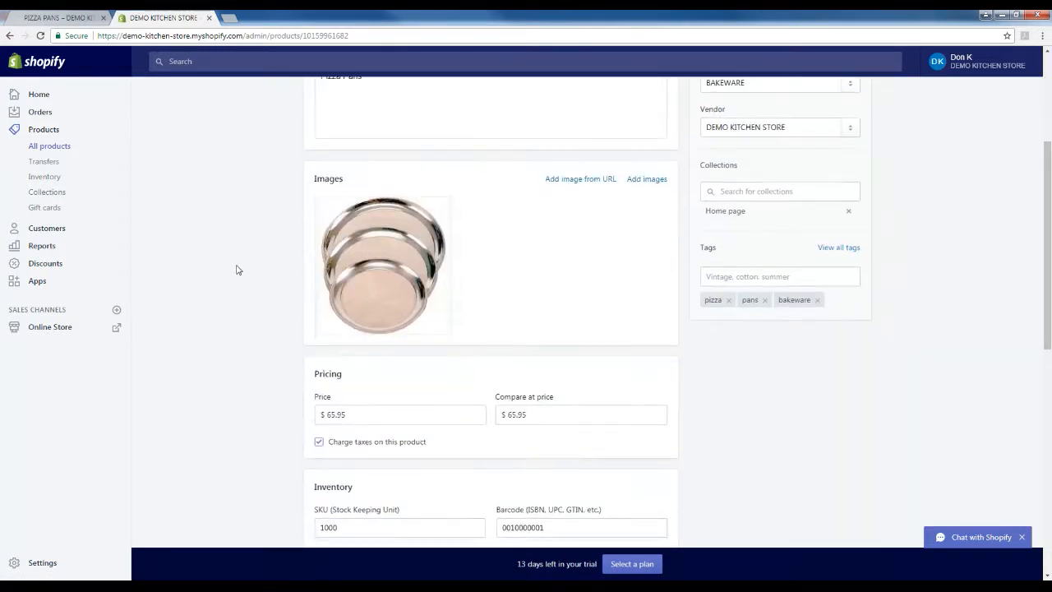
{"action": "scroll", "scroll_direction": "down", "scroll_amount": 3}
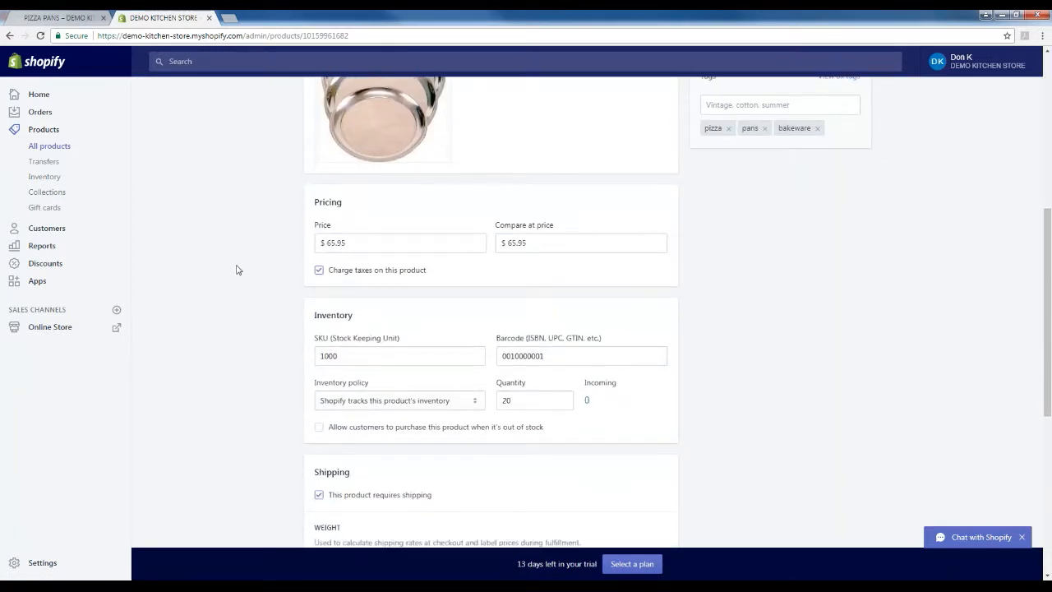
{"action": "scroll", "scroll_direction": "down", "scroll_amount": 3}
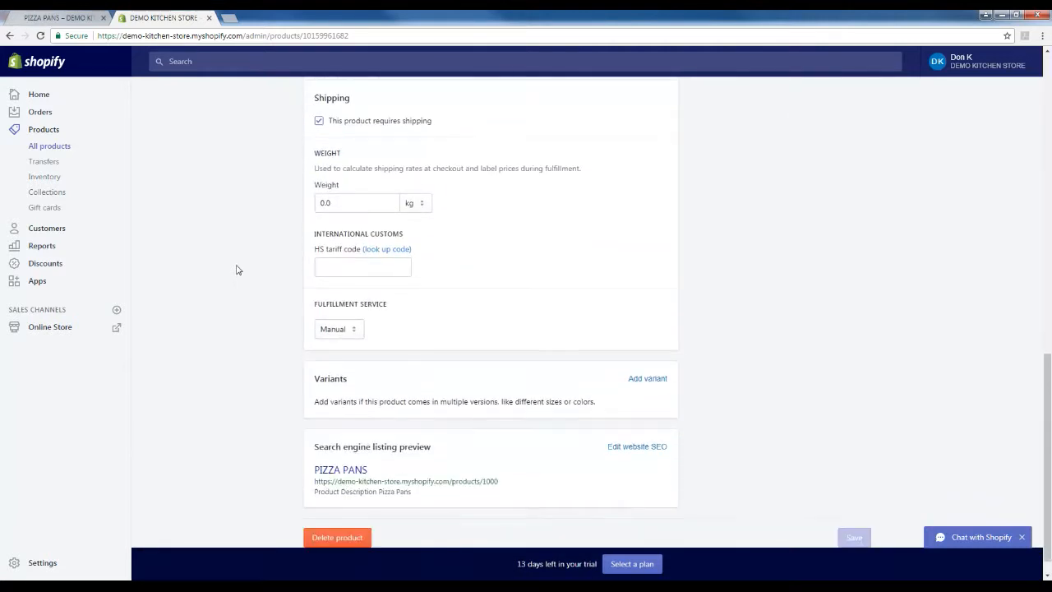
{"action": "scroll", "scroll_direction": "down", "scroll_amount": 3}
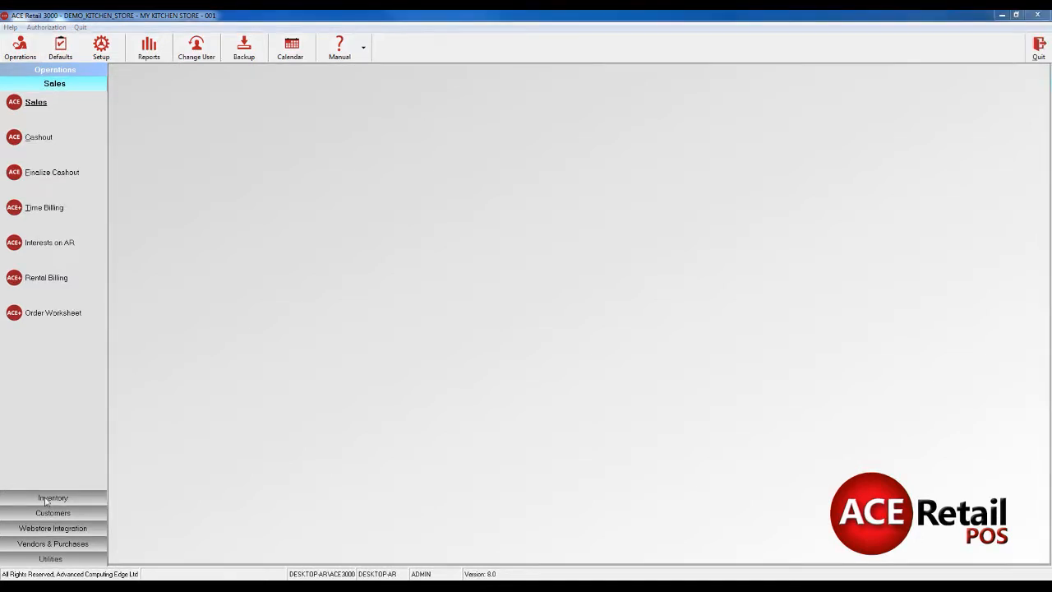
Step: Begin adding a new item from the Inventory screen
{"action": "left_click", "coordinate": [53, 496]}
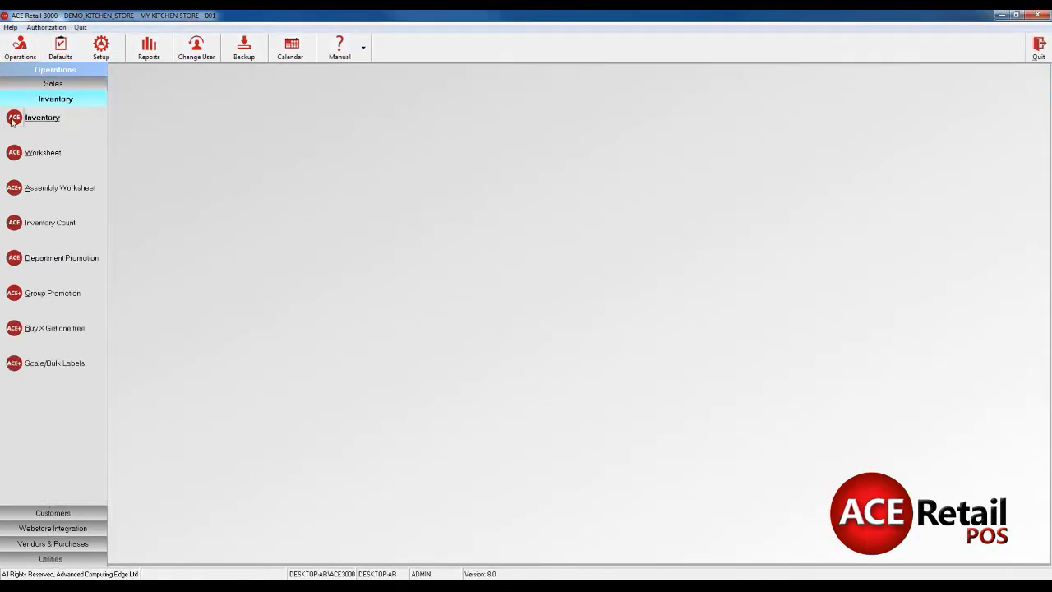
{"action": "left_click", "coordinate": [41, 119]}
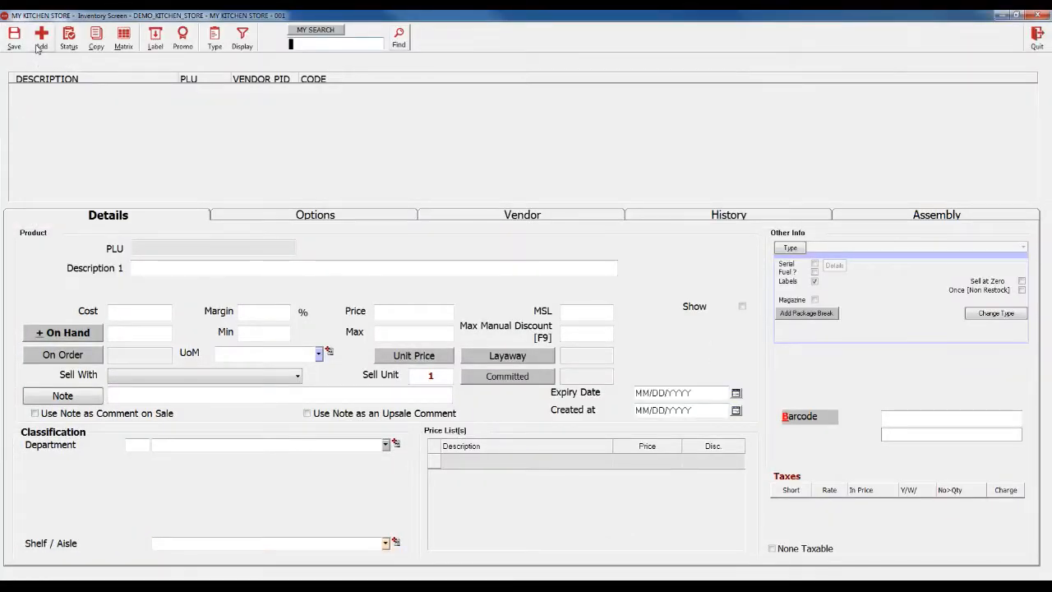
{"action": "left_click", "coordinate": [40, 36]}
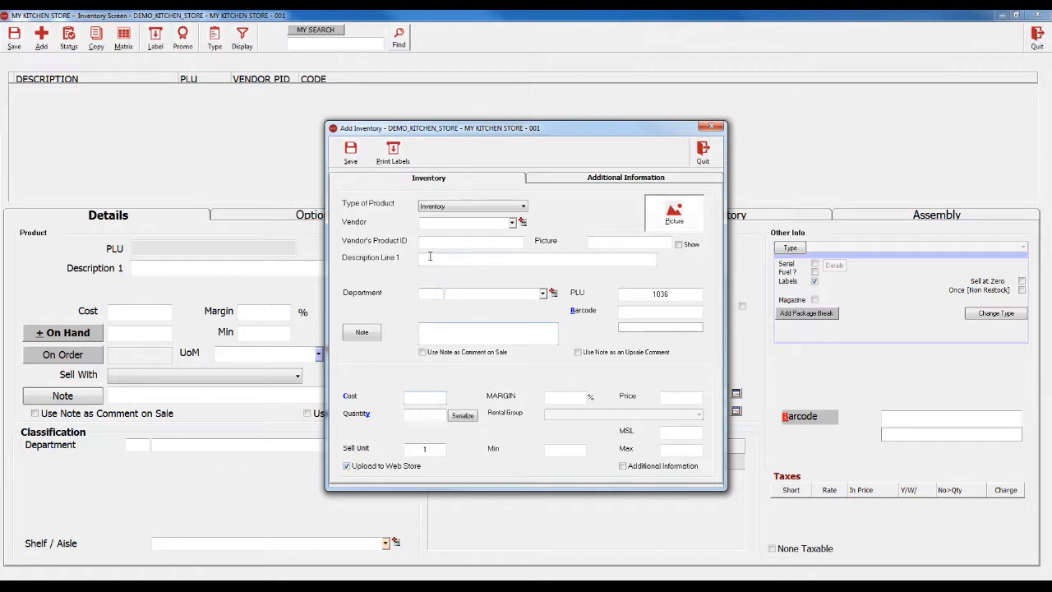
Step: Describe the item as PITCHER SET in BARWARE with cost 50.00 and quantity 10
{"action": "left_click", "coordinate": [534, 256]}
{"action": "type", "text": "PITCHER SET"}
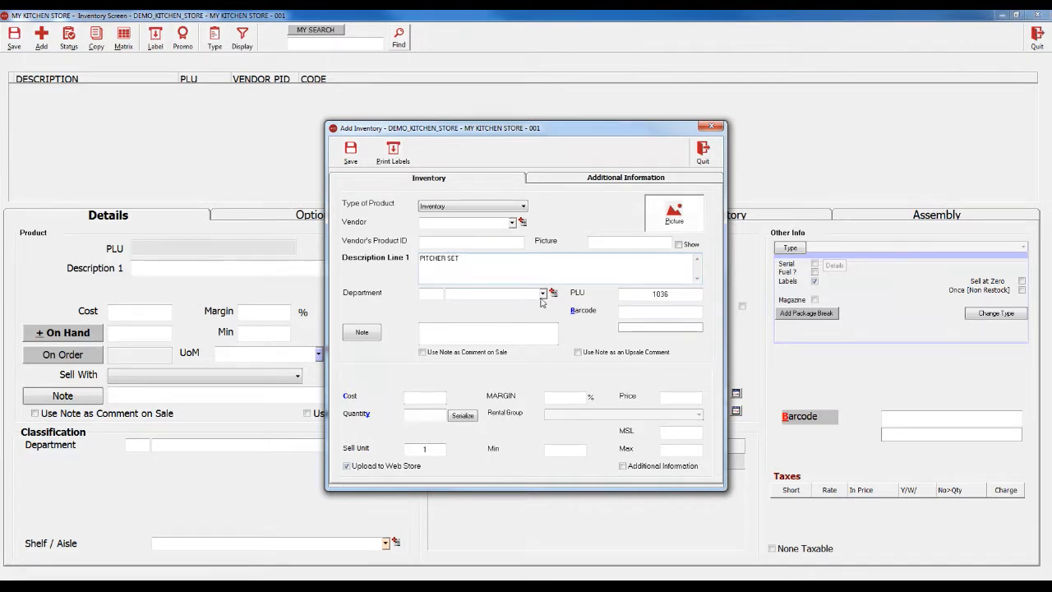
{"action": "left_click", "coordinate": [529, 293]}
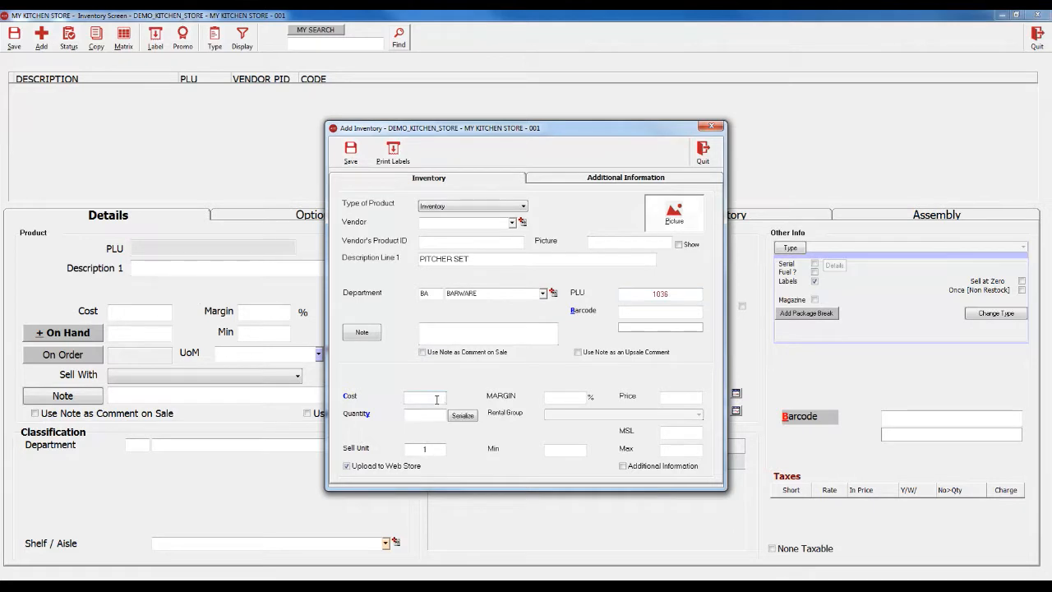
{"action": "type", "text": "50.00"}
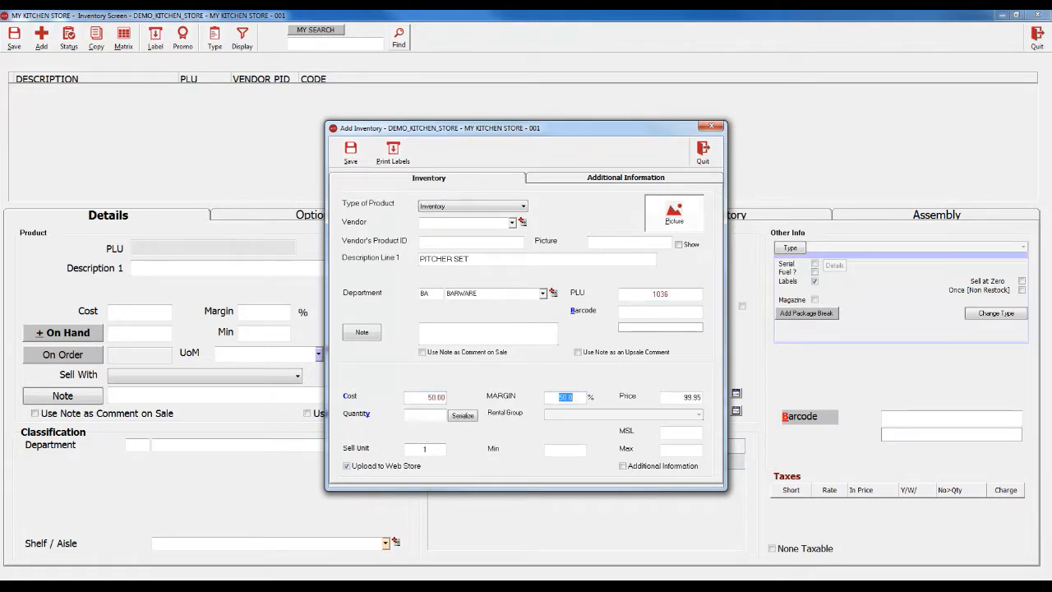
{"action": "left_click", "coordinate": [416, 415]}
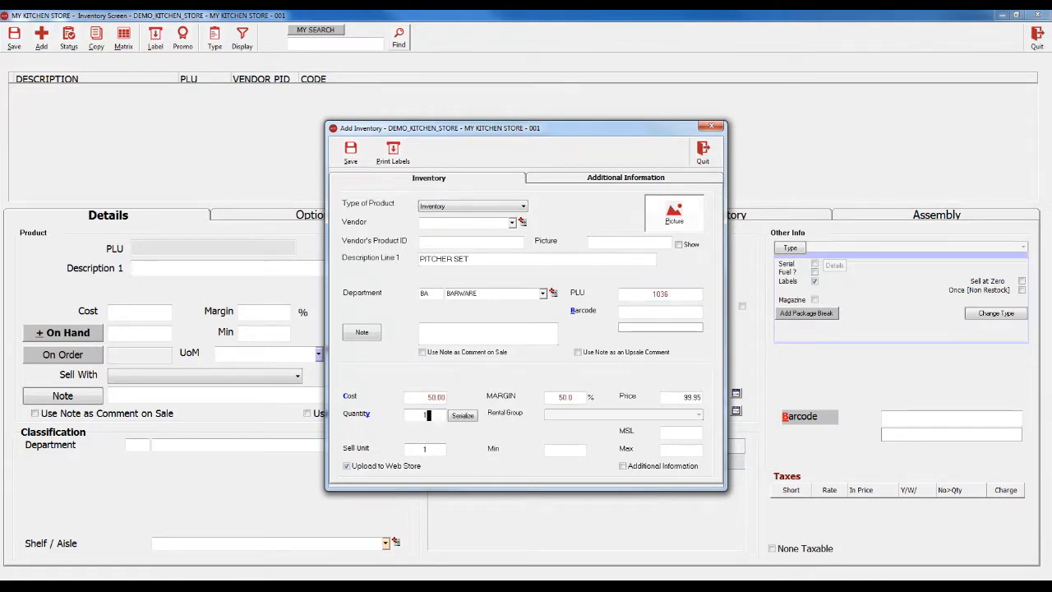
{"action": "type", "text": "0"}
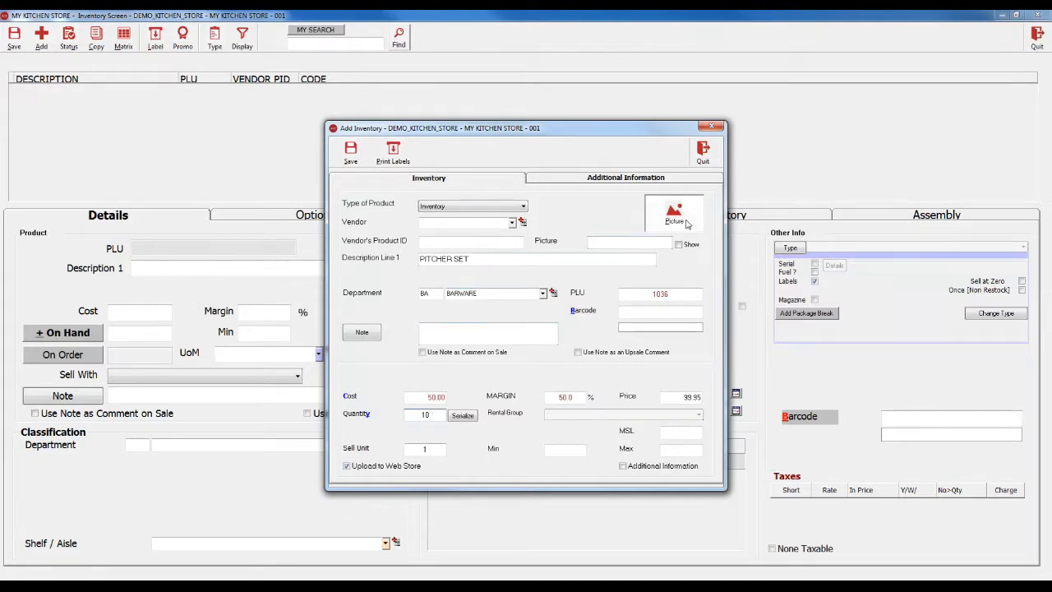
Step: Attach the pitcher set photo to the new item
{"action": "left_click", "coordinate": [674, 212]}
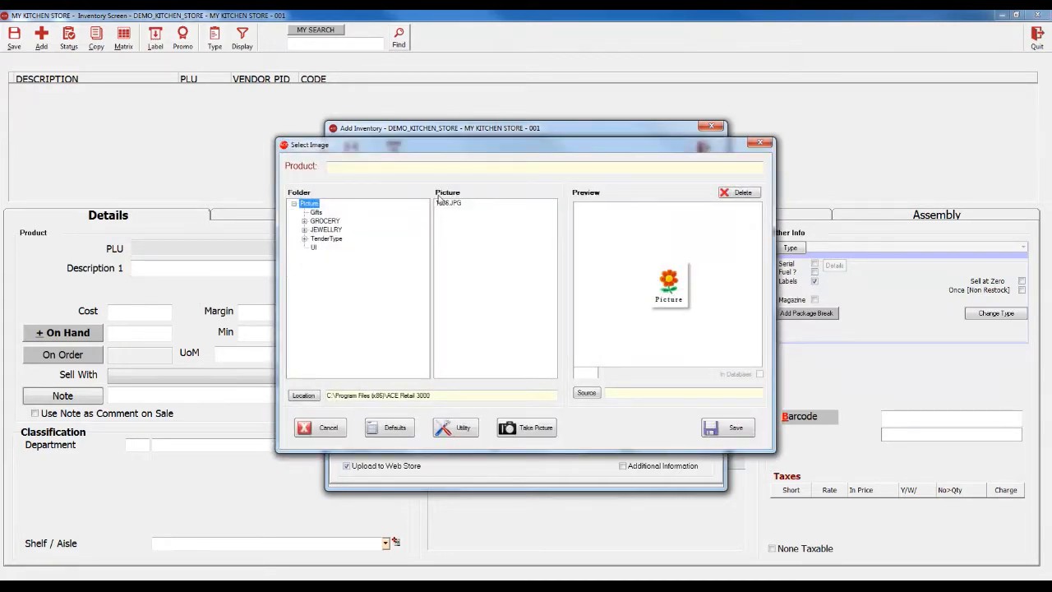
{"action": "left_click", "coordinate": [451, 204]}
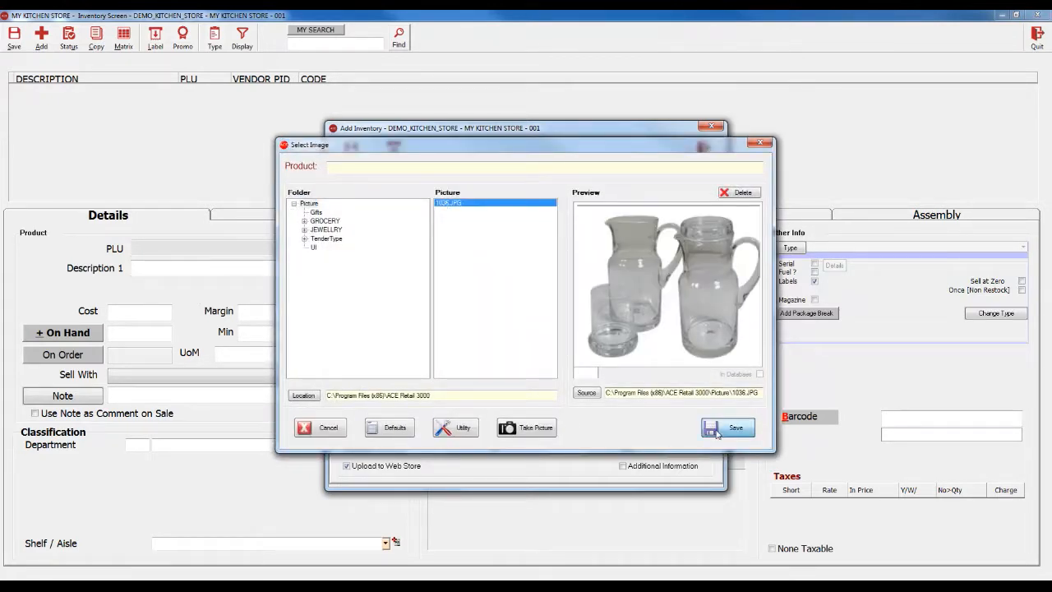
{"action": "left_click", "coordinate": [727, 427]}
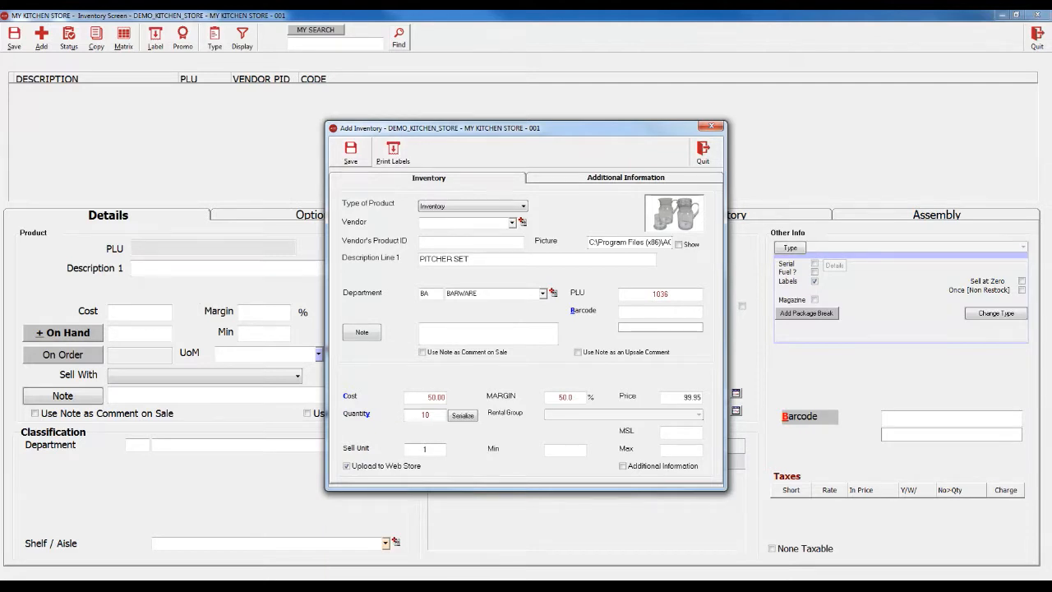
Step: Save the PITCHER SET item and confirm its upload to the web store
{"action": "left_click", "coordinate": [352, 152]}
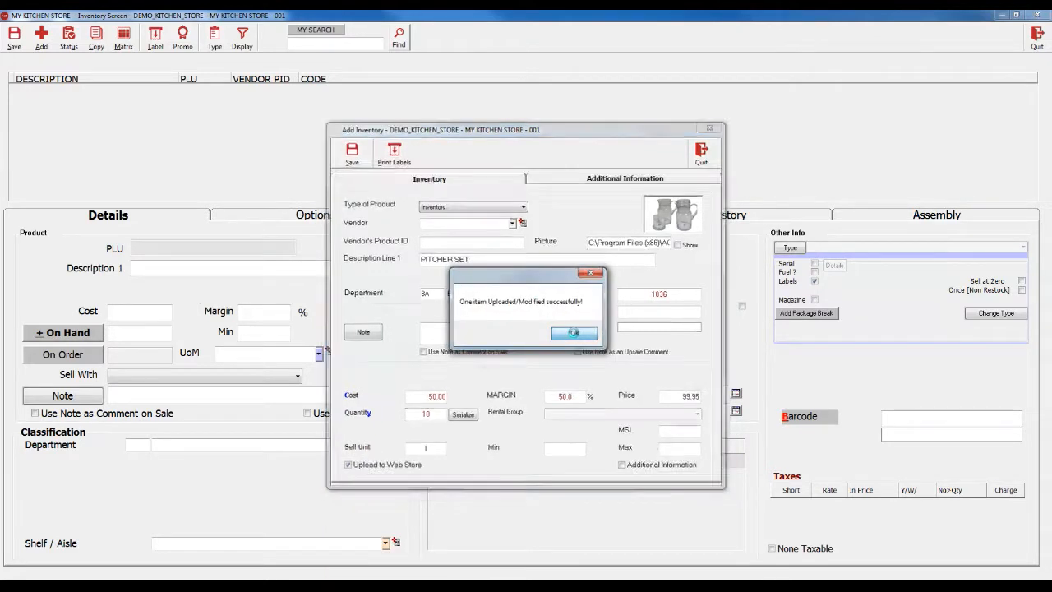
{"action": "left_click", "coordinate": [574, 332]}
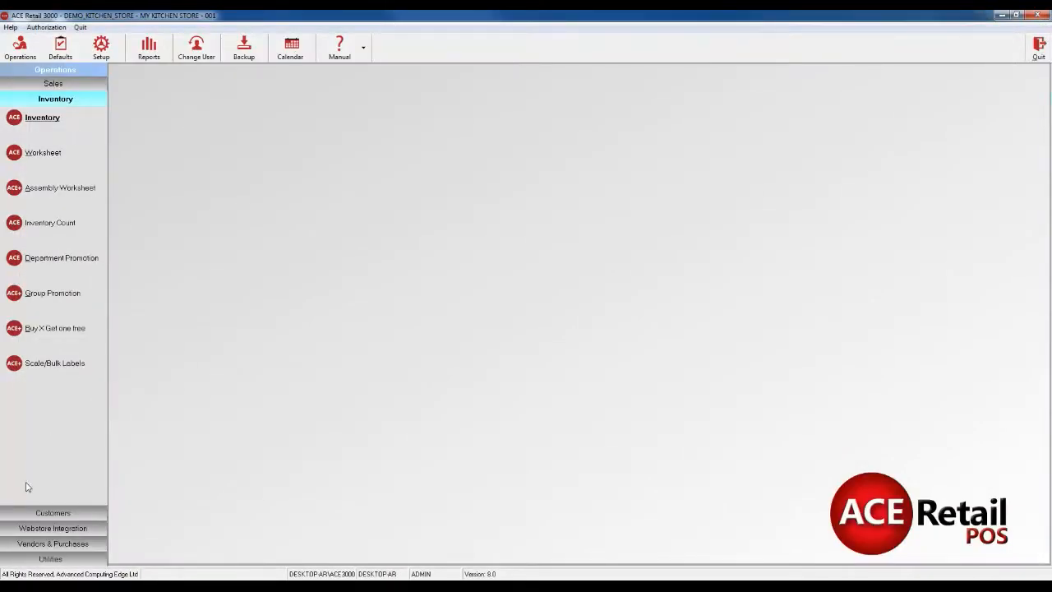
Step: List the BARWARE web inventory items and view the PITCHER SET on the web store
{"action": "left_click", "coordinate": [53, 528]}
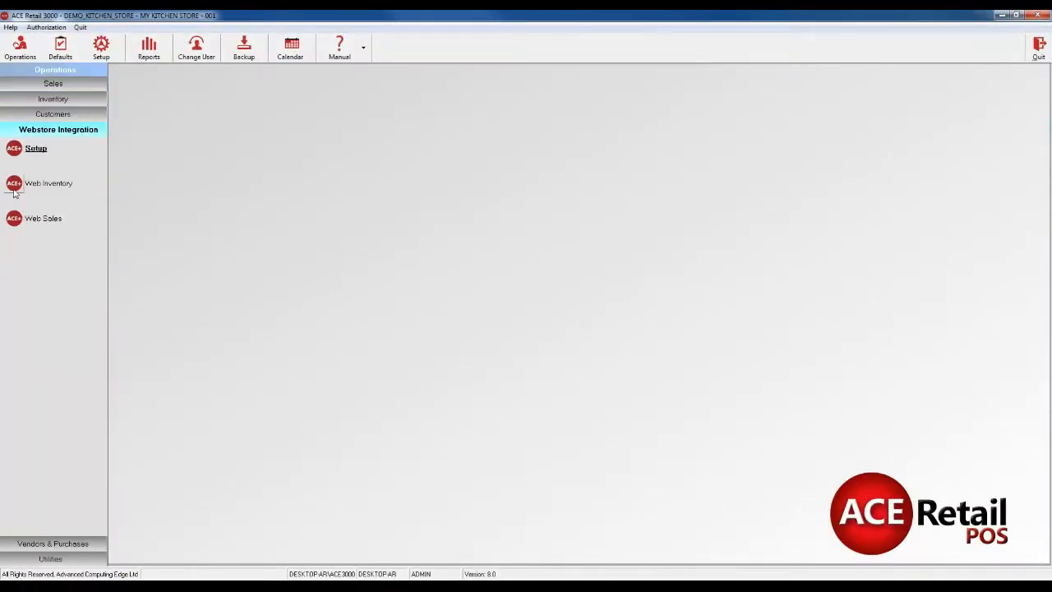
{"action": "left_click", "coordinate": [50, 182]}
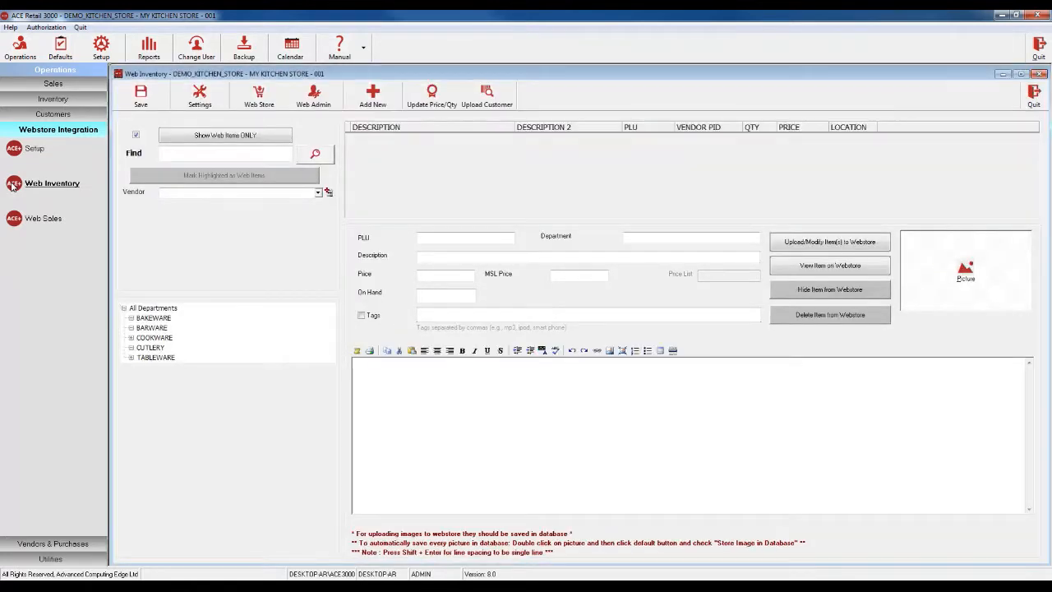
{"action": "left_click", "coordinate": [151, 327]}
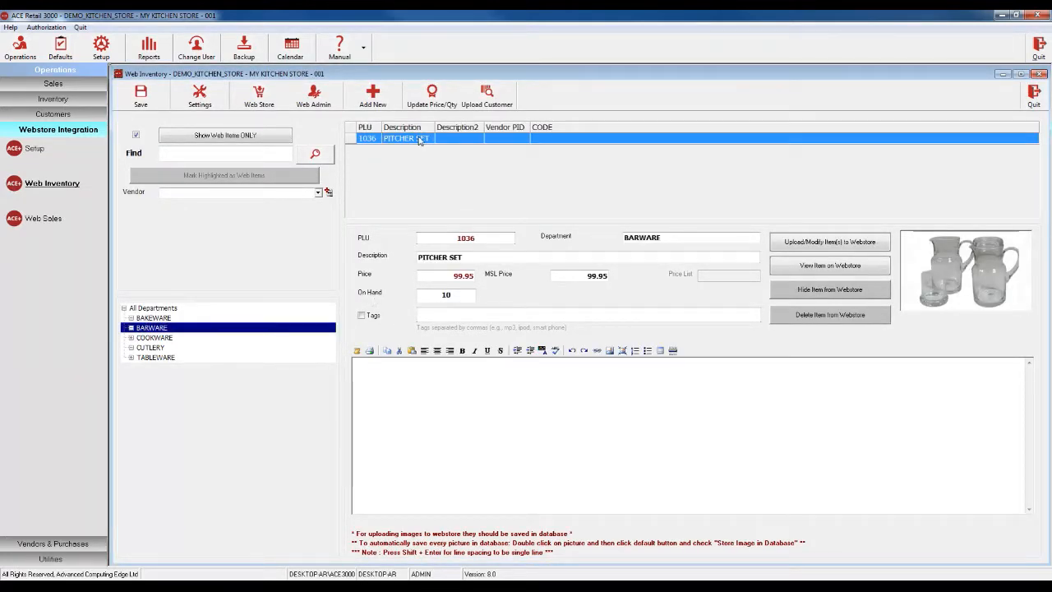
{"action": "mouse_move", "coordinate": [582, 224]}
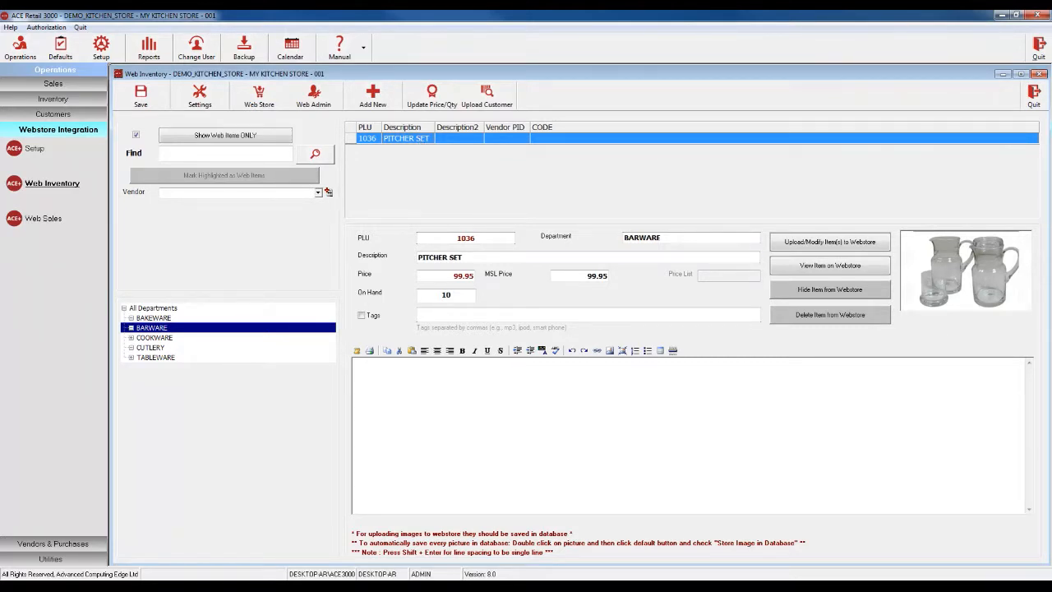
{"action": "mouse_move", "coordinate": [829, 266]}
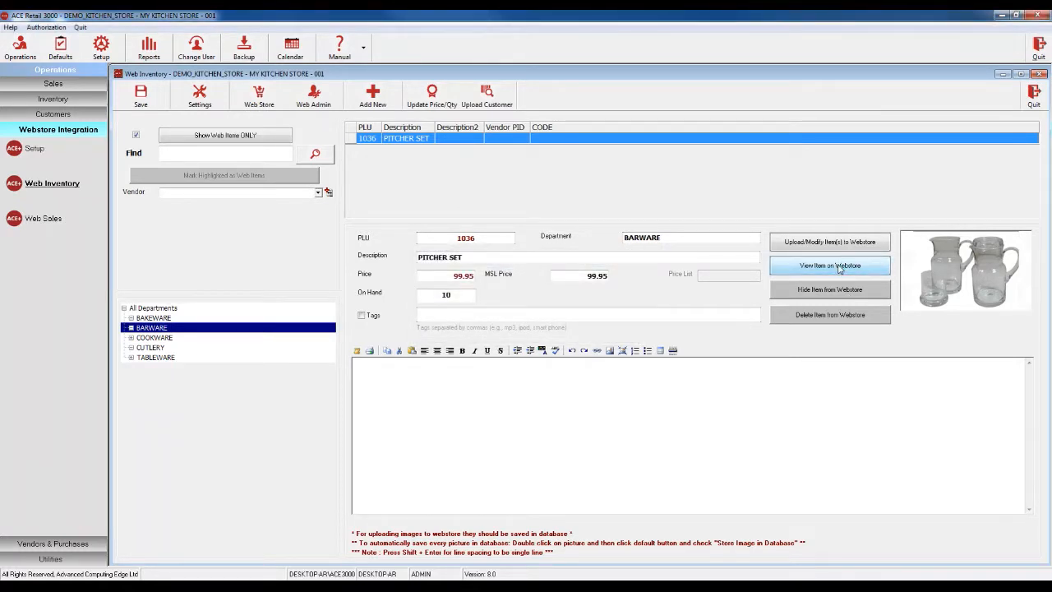
{"action": "left_click", "coordinate": [829, 264]}
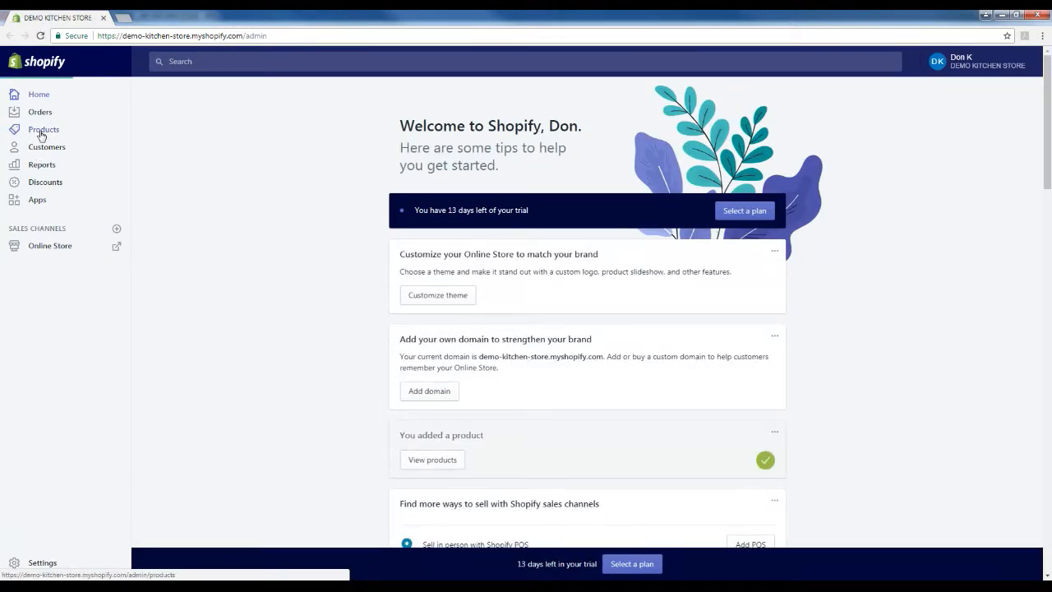
Step: Review PITCHER SET in Shopify Products, confirming its photo, $99.95 price and 10 in stock
{"action": "left_click", "coordinate": [43, 129]}
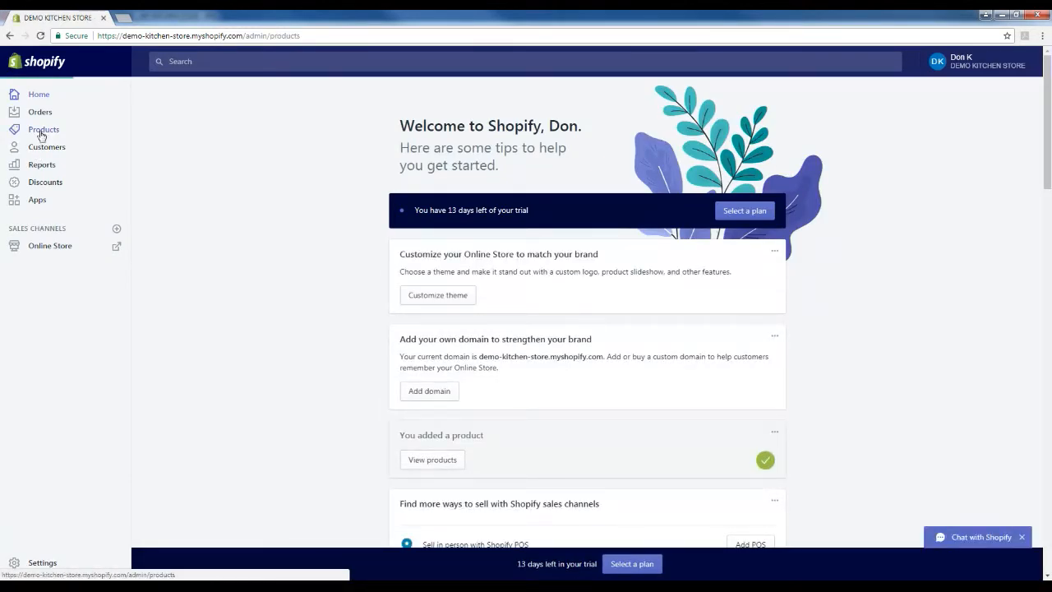
{"action": "left_click", "coordinate": [43, 128]}
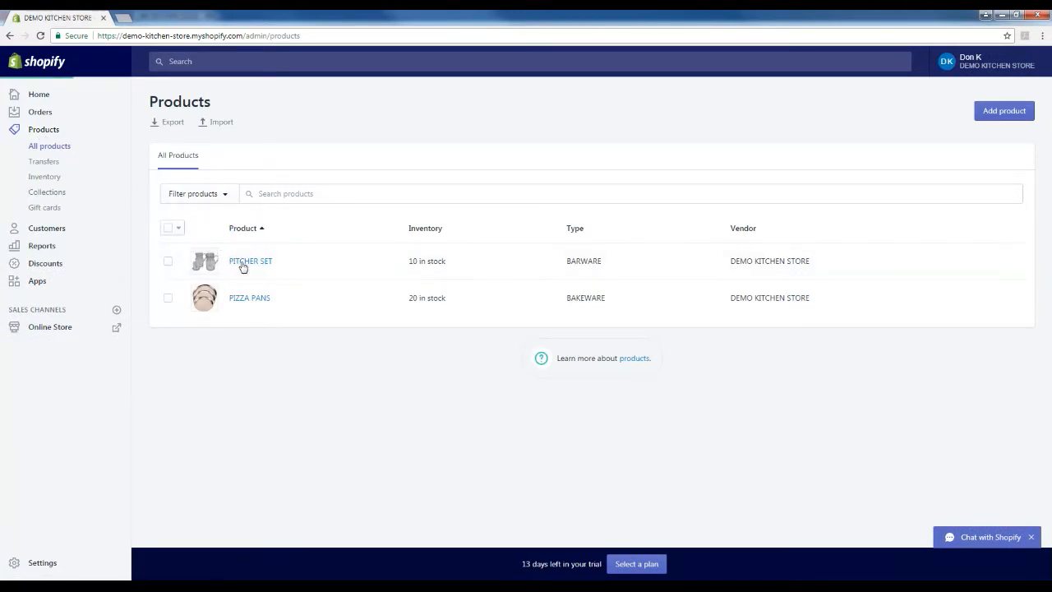
{"action": "left_click", "coordinate": [250, 259]}
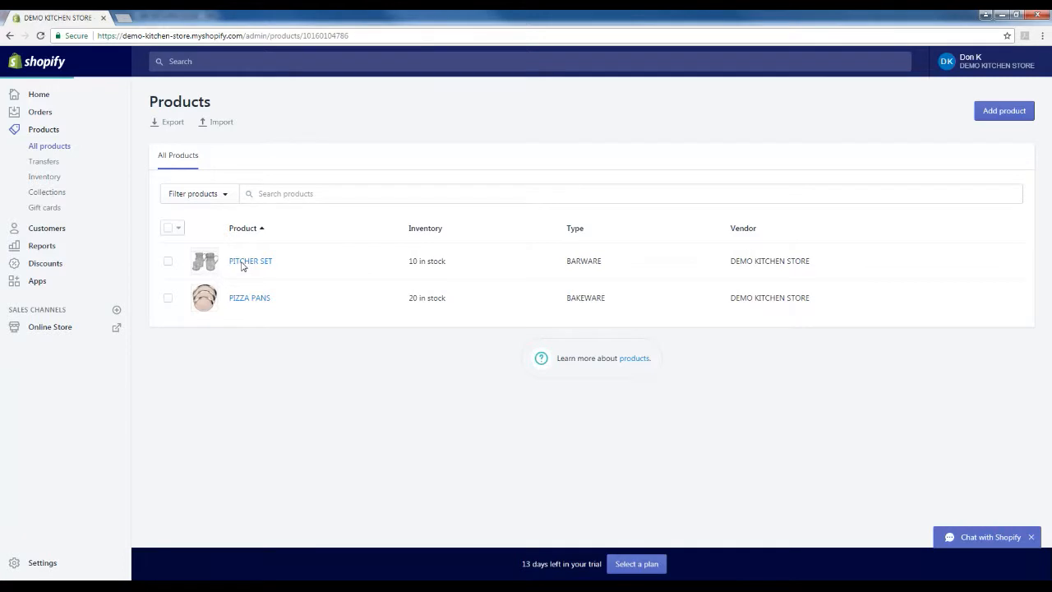
{"action": "left_click", "coordinate": [250, 260]}
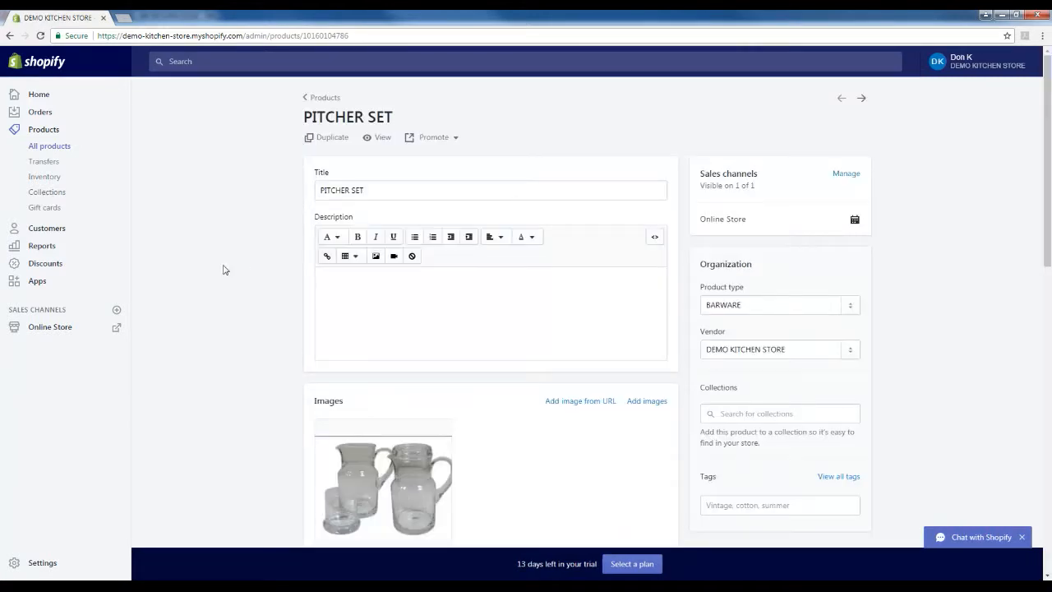
{"action": "scroll", "scroll_direction": "down", "scroll_amount": 3}
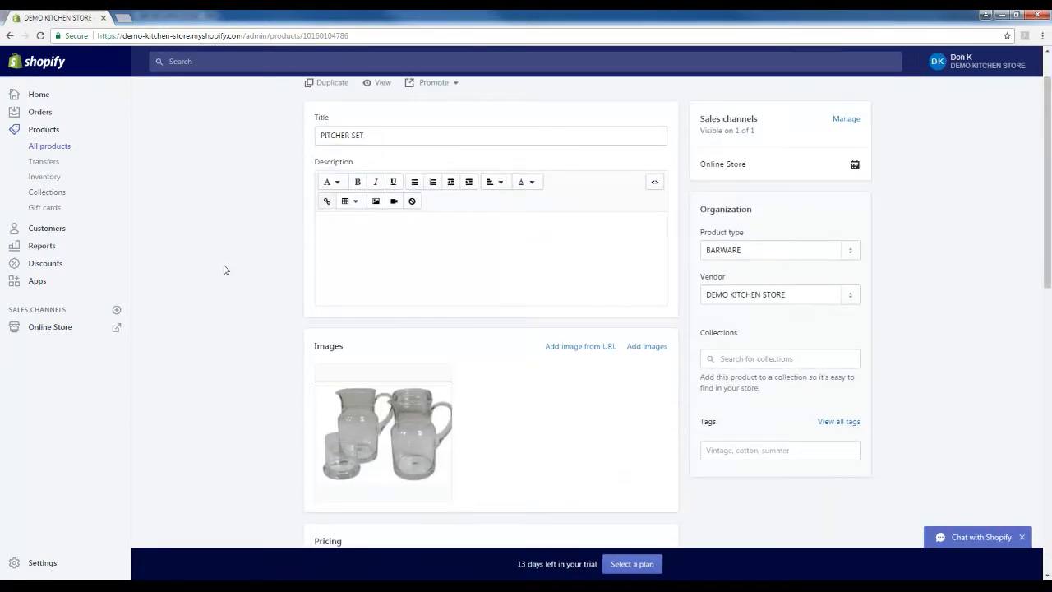
{"action": "scroll", "scroll_direction": "down", "scroll_amount": 3}
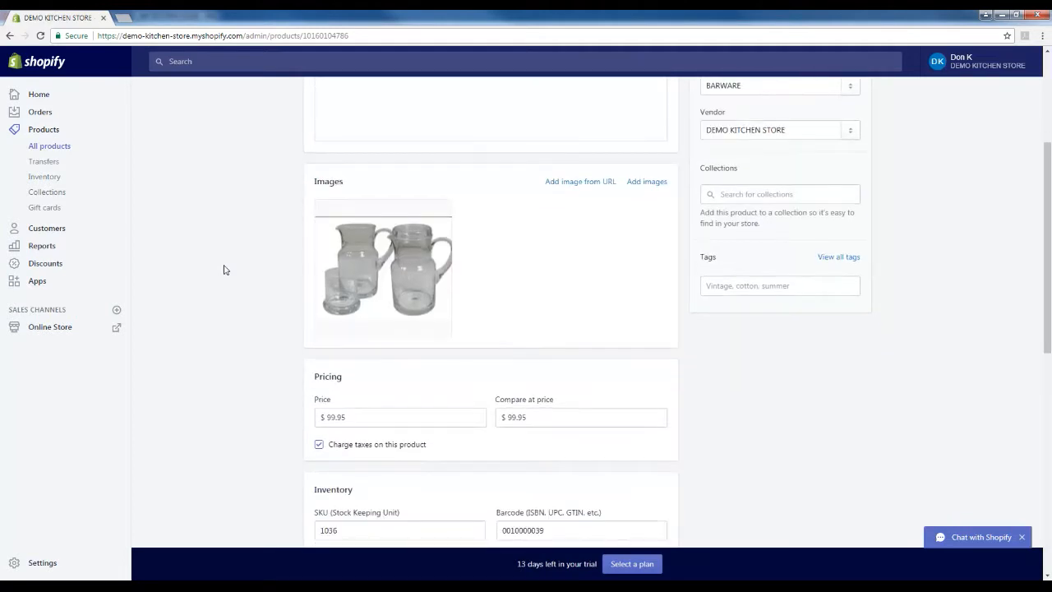
{"action": "scroll", "scroll_direction": "down", "scroll_amount": 3}
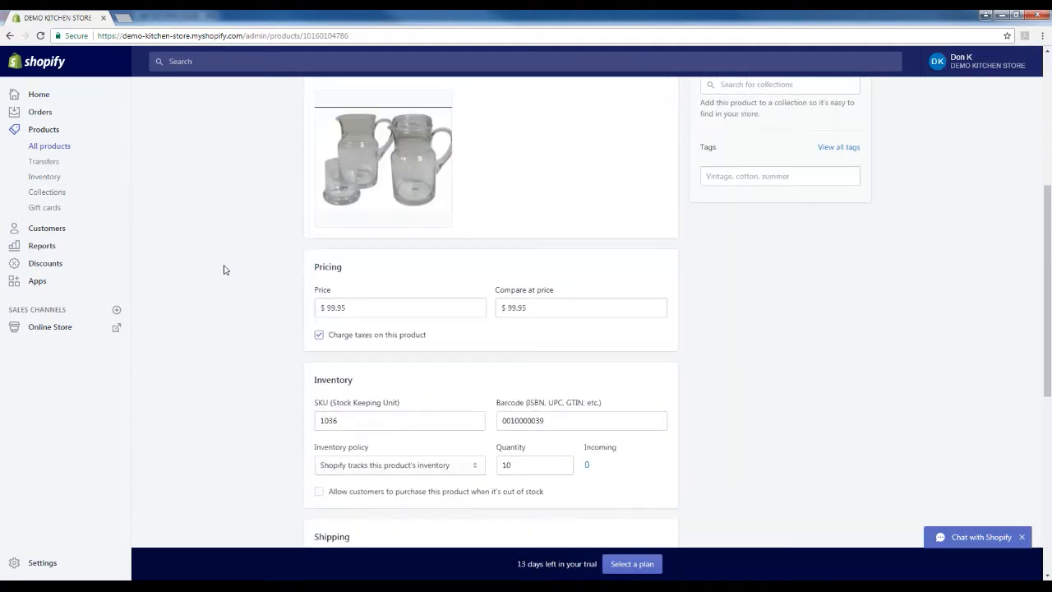
{"action": "scroll", "scroll_direction": "down", "scroll_amount": 3}
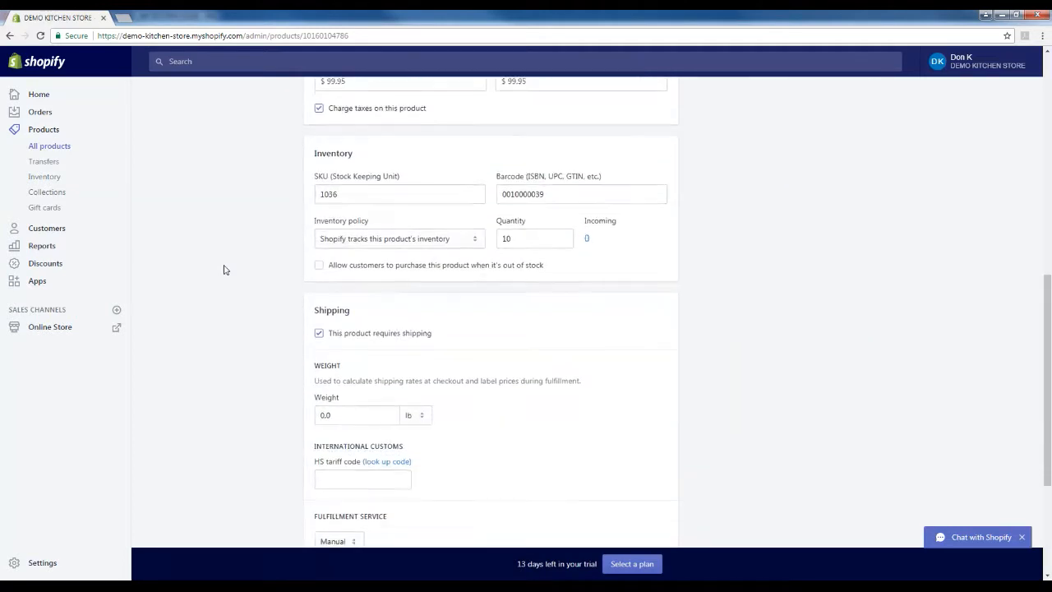
{"action": "scroll", "scroll_direction": "down", "scroll_amount": 3}
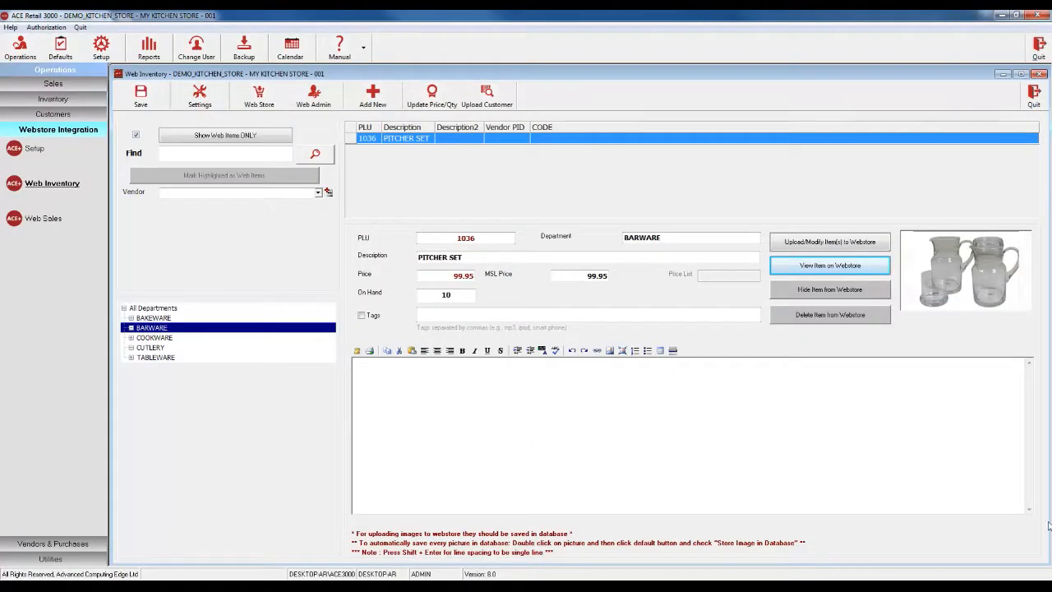
Step: Quit the Web Inventory window back to the main operations menu
{"action": "left_click", "coordinate": [1034, 76]}
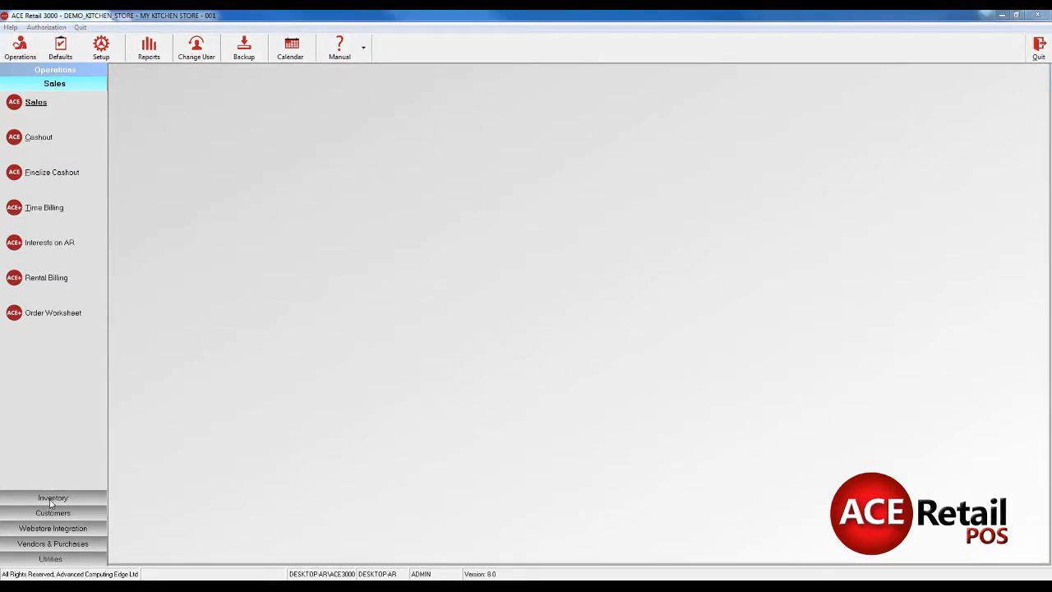
Step: Look up the item with PLU 1000 (PIZZA PANS) in the Inventory screen
{"action": "left_click", "coordinate": [53, 496]}
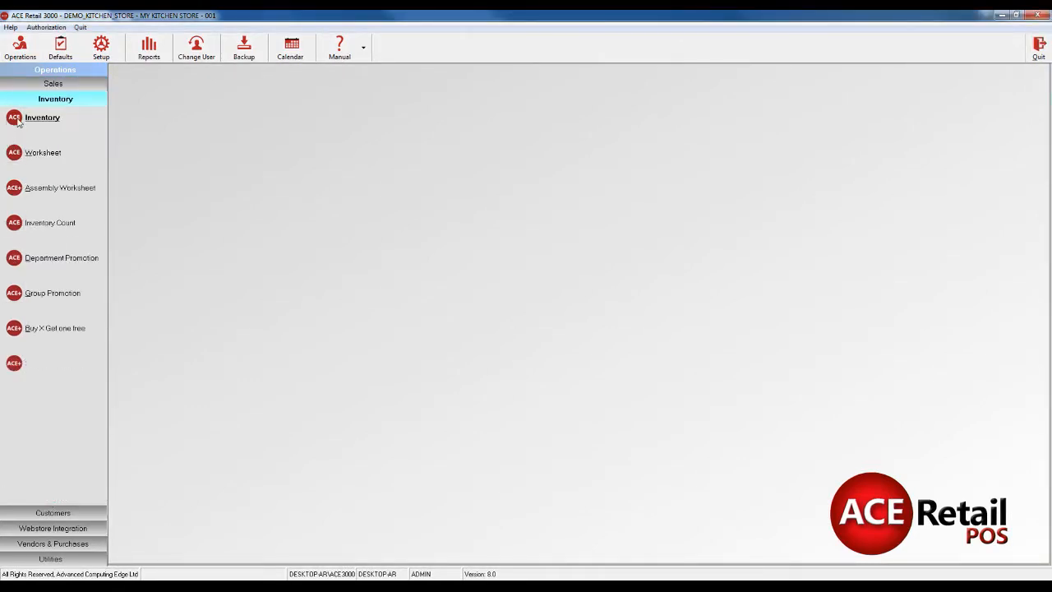
{"action": "left_click", "coordinate": [41, 118]}
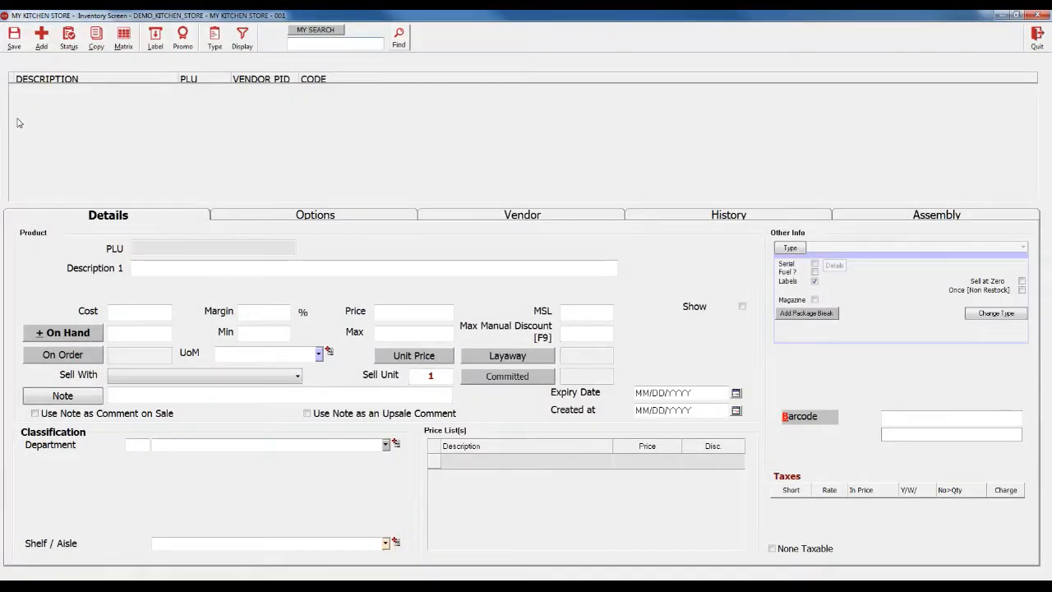
{"action": "type", "text": "1000"}
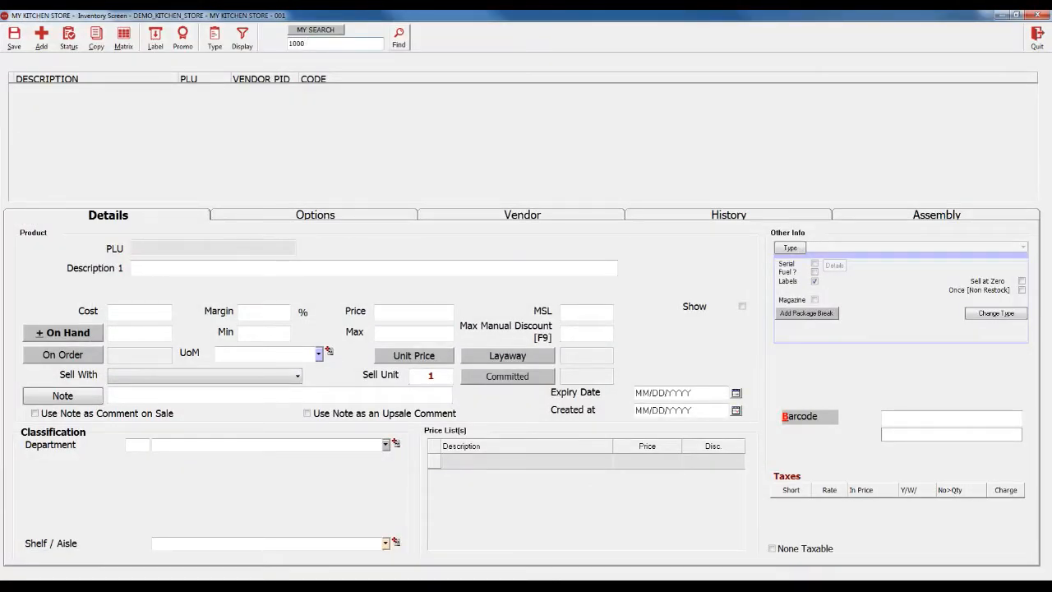
{"action": "left_click", "coordinate": [398, 36]}
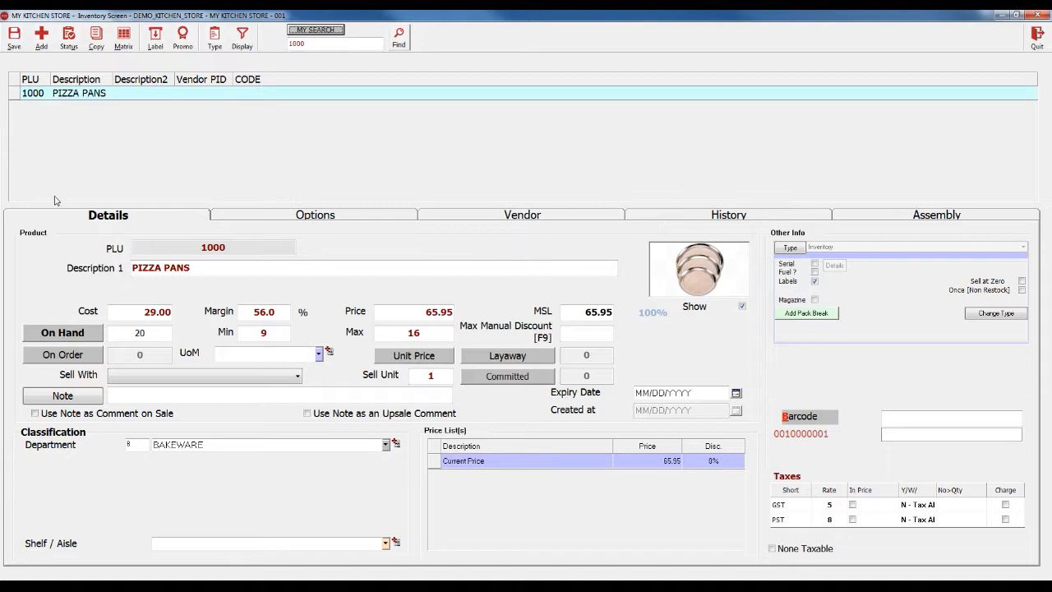
{"action": "mouse_move", "coordinate": [85, 332]}
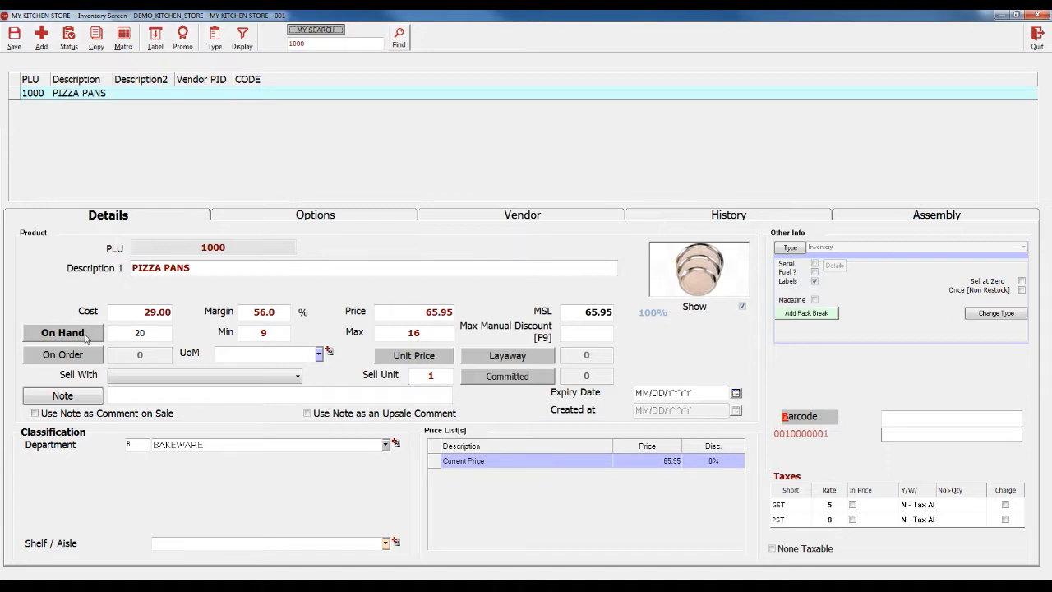
Step: Adjust the PIZZA PANS on-hand quantity from 20 to 25
{"action": "left_click", "coordinate": [63, 332]}
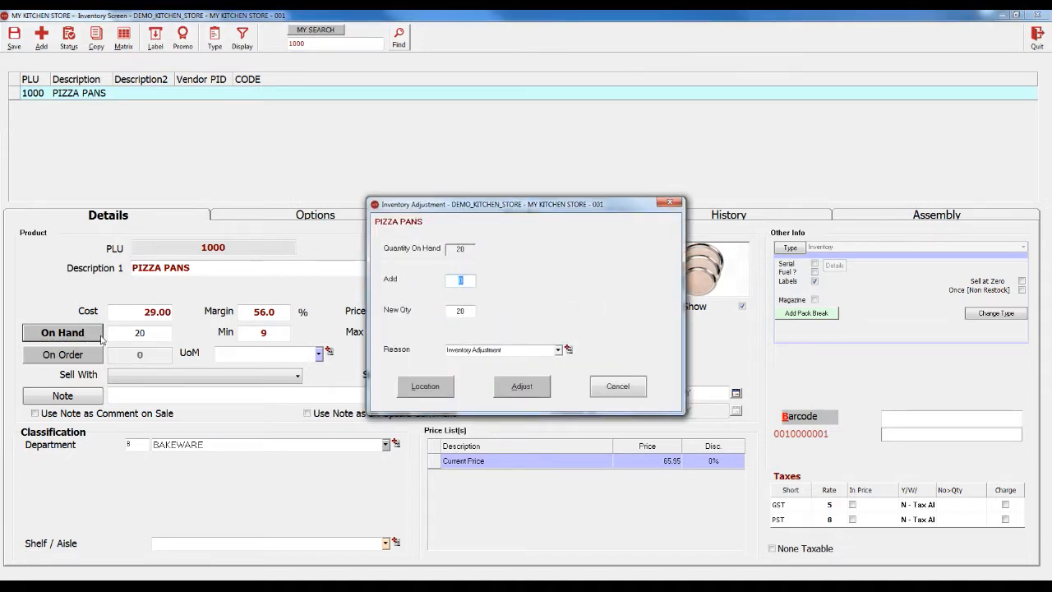
{"action": "type", "text": "5"}
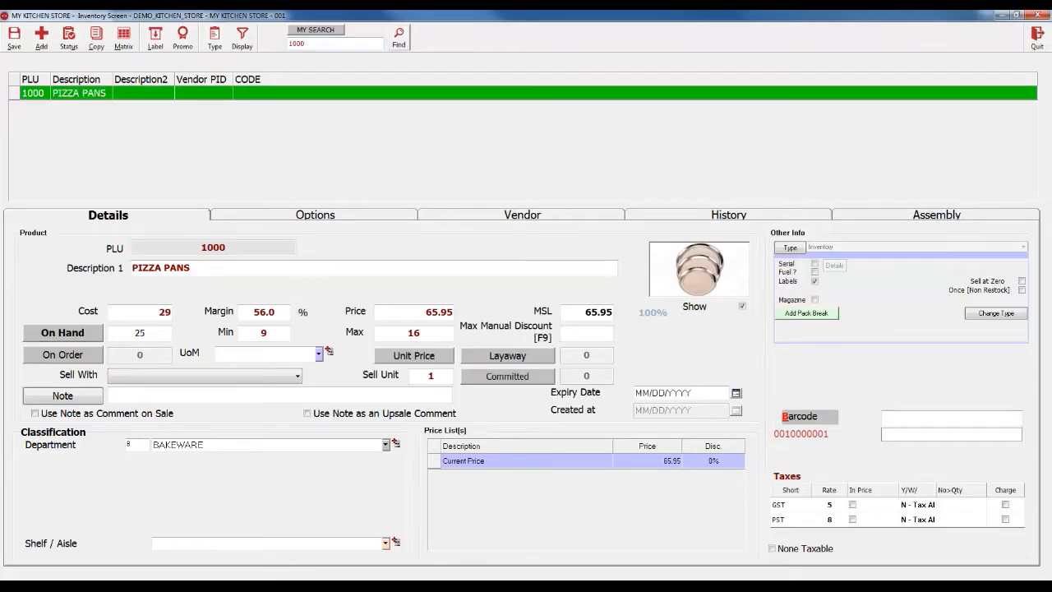
{"action": "mouse_move", "coordinate": [1001, 370]}
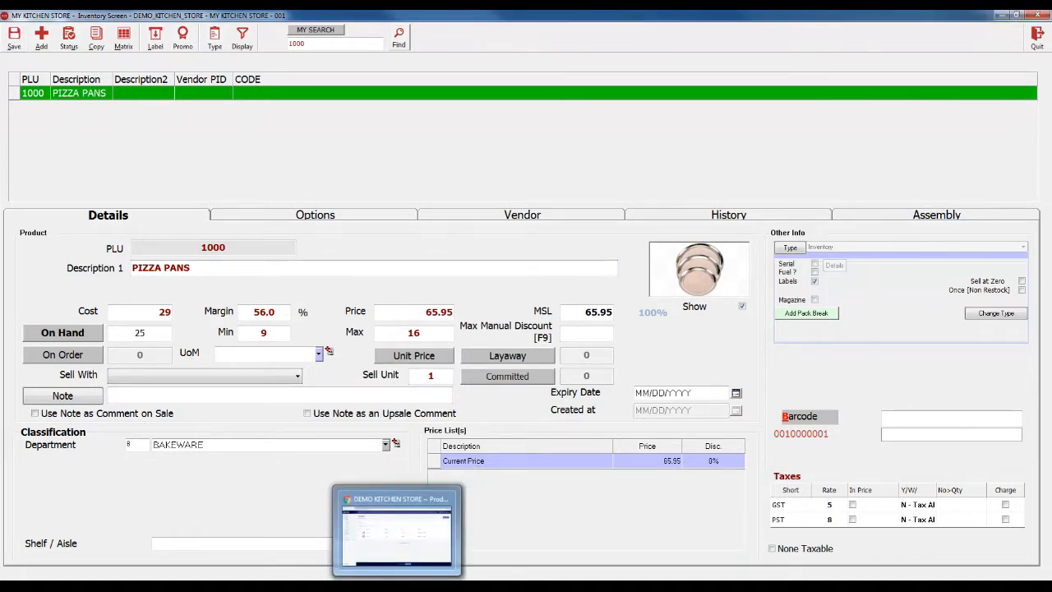
{"action": "left_click", "coordinate": [396, 533]}
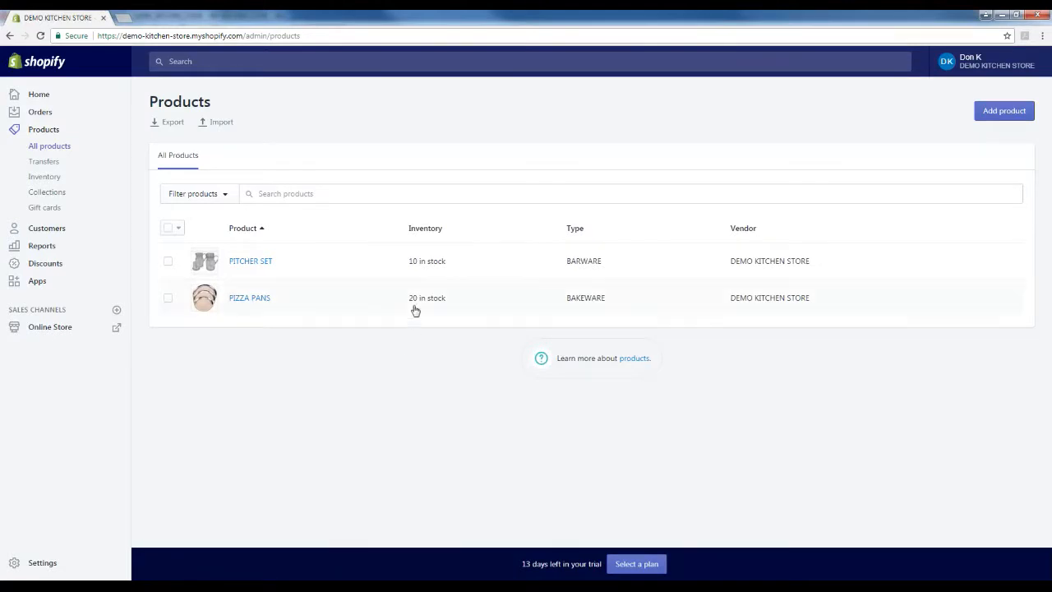
{"action": "double_click", "coordinate": [430, 298]}
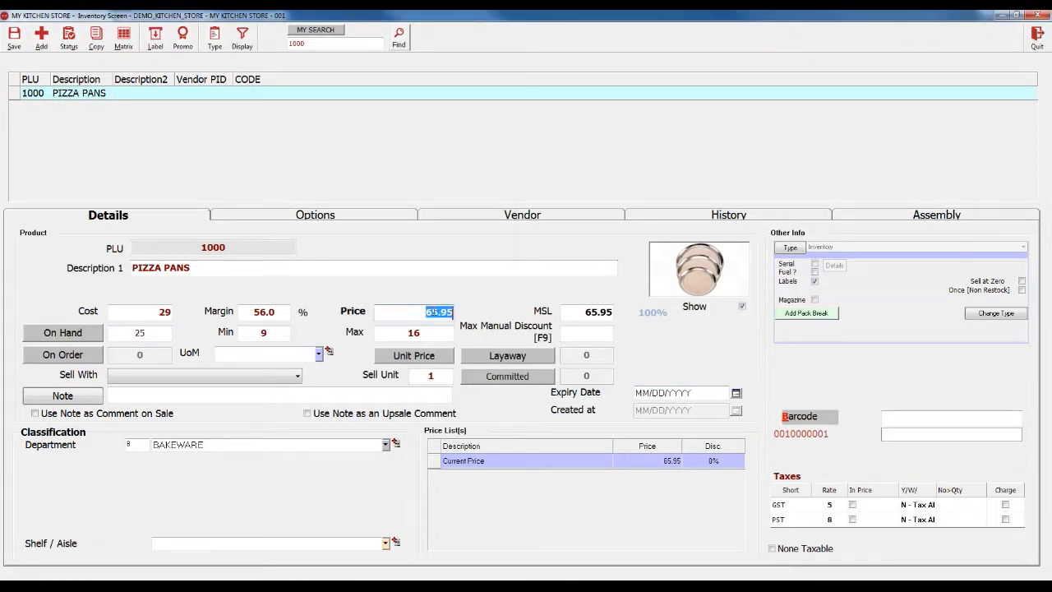
Step: Change the PIZZA PANS price to 55.95
{"action": "left_click", "coordinate": [424, 312]}
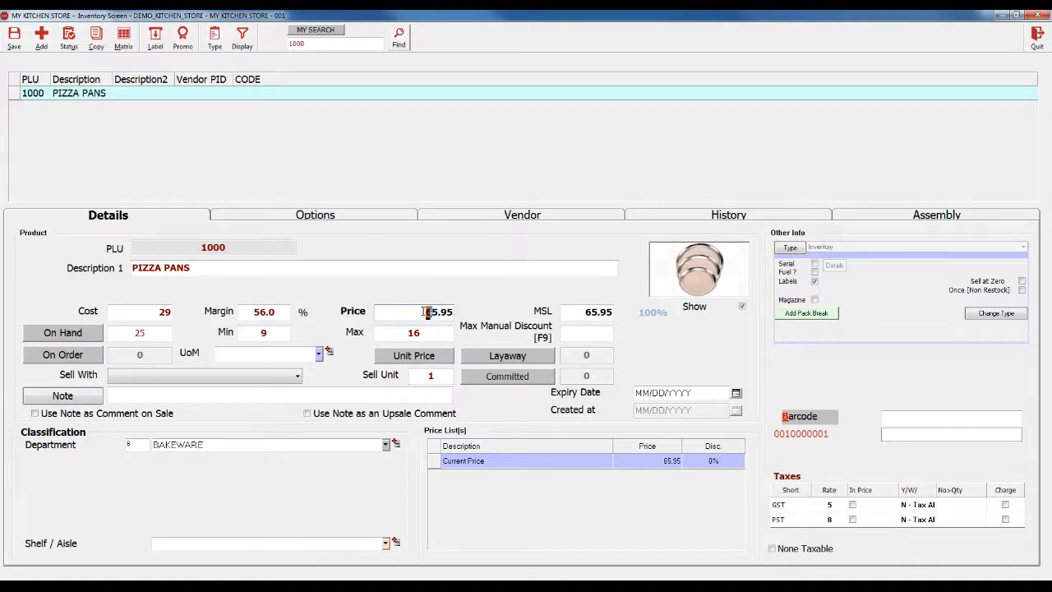
{"action": "type", "text": "55.95"}
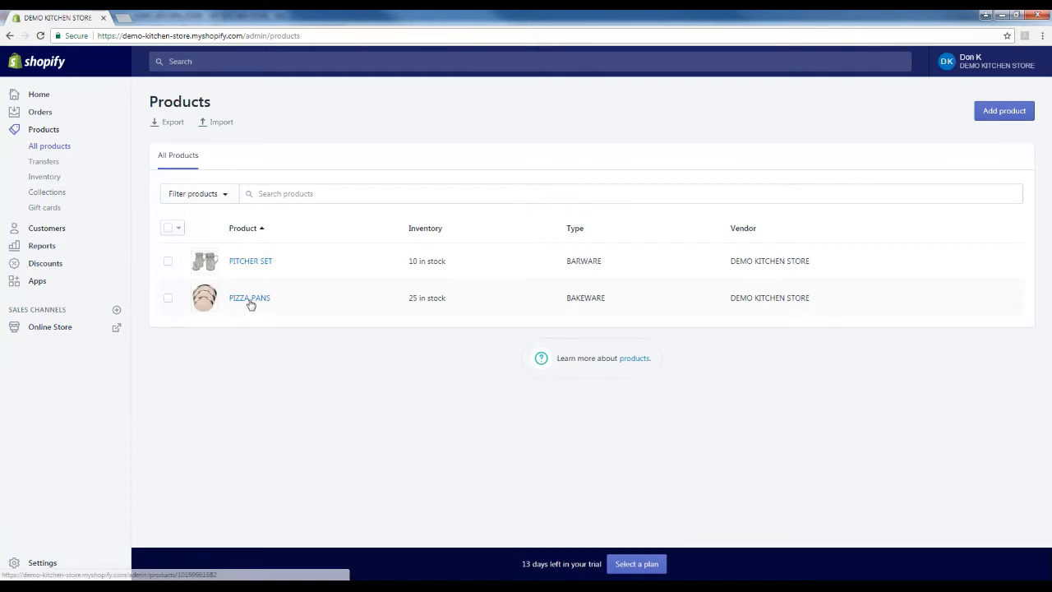
Step: Review the PIZZA PANS product page in Shopify showing 25 in stock
{"action": "left_click", "coordinate": [250, 298]}
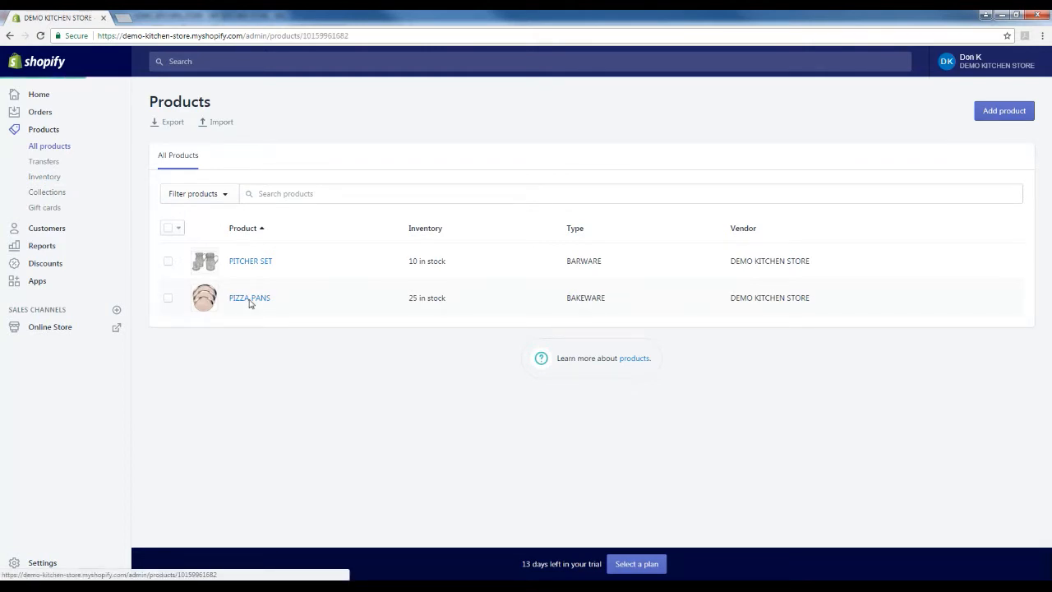
{"action": "left_click", "coordinate": [250, 297]}
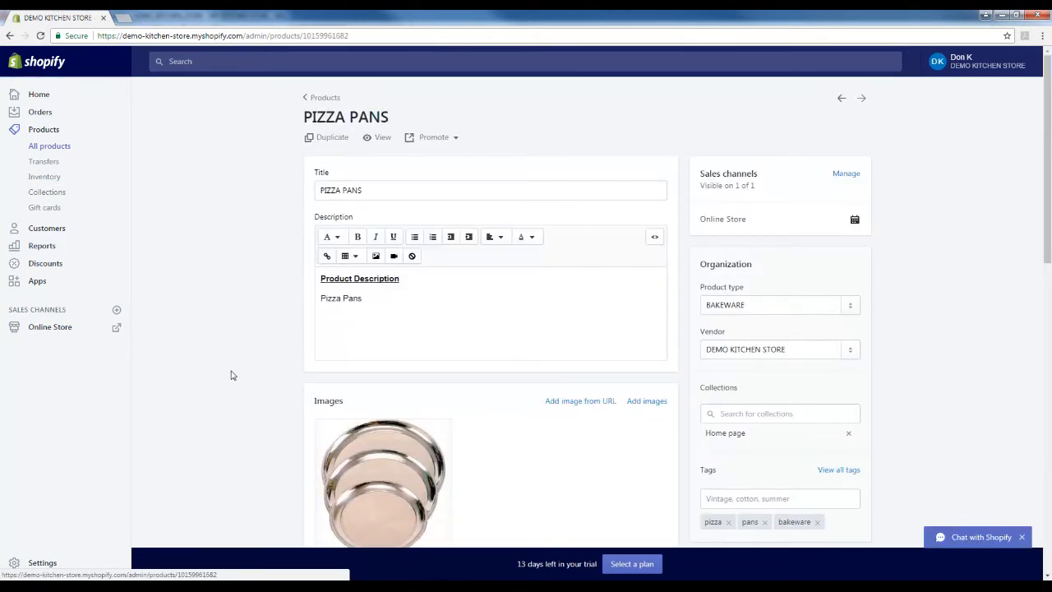
{"action": "scroll", "scroll_direction": "down", "scroll_amount": 3}
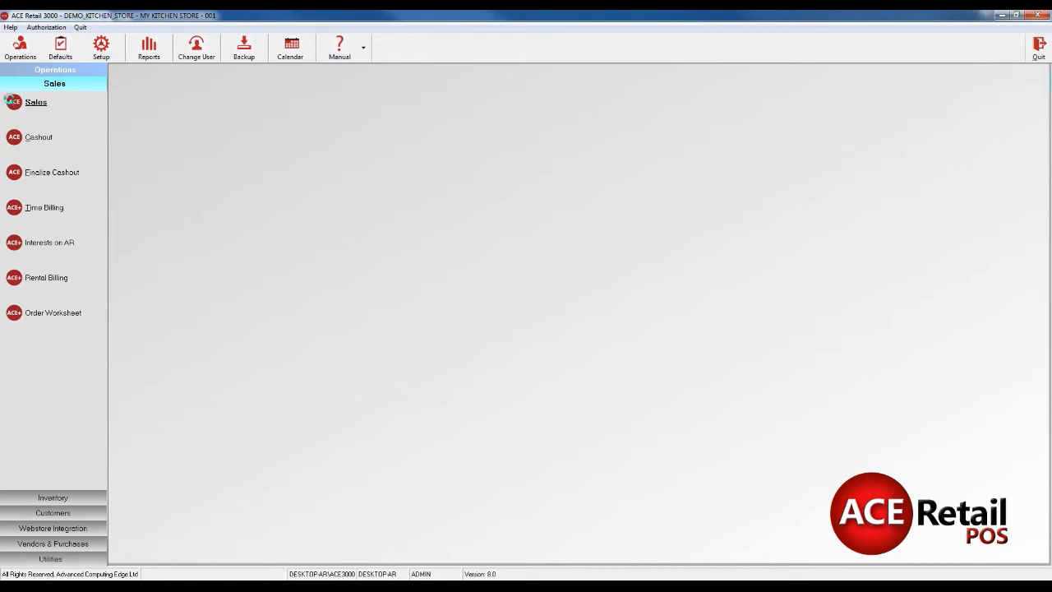
Step: Sell one PIZZA PANS (PLU 1000) and one PITCHER SET (PLU 1036) and tender the 176.17 invoice
{"action": "left_click", "coordinate": [36, 102]}
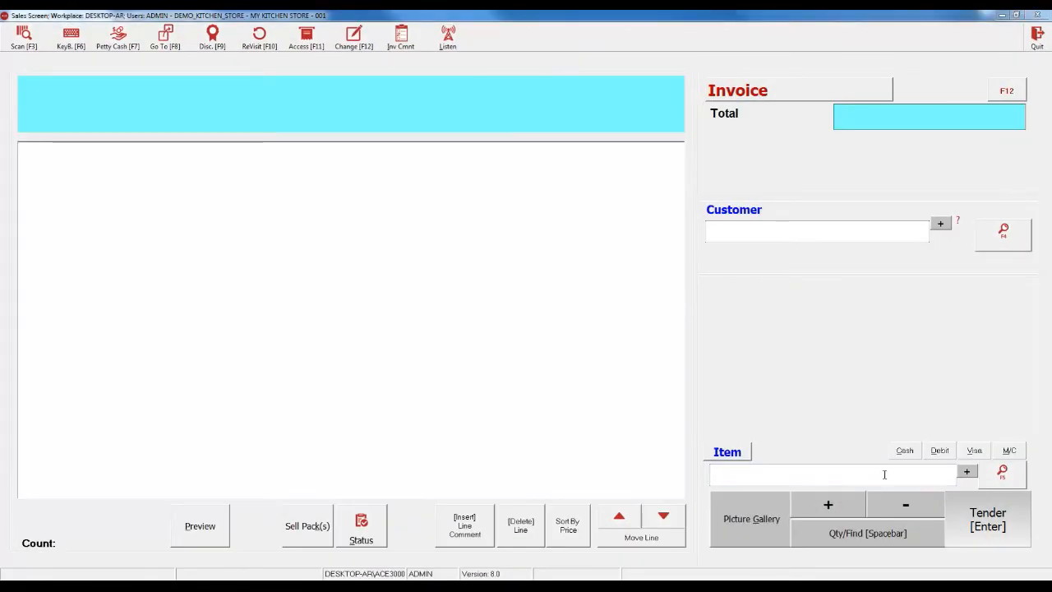
{"action": "type", "text": "1"}
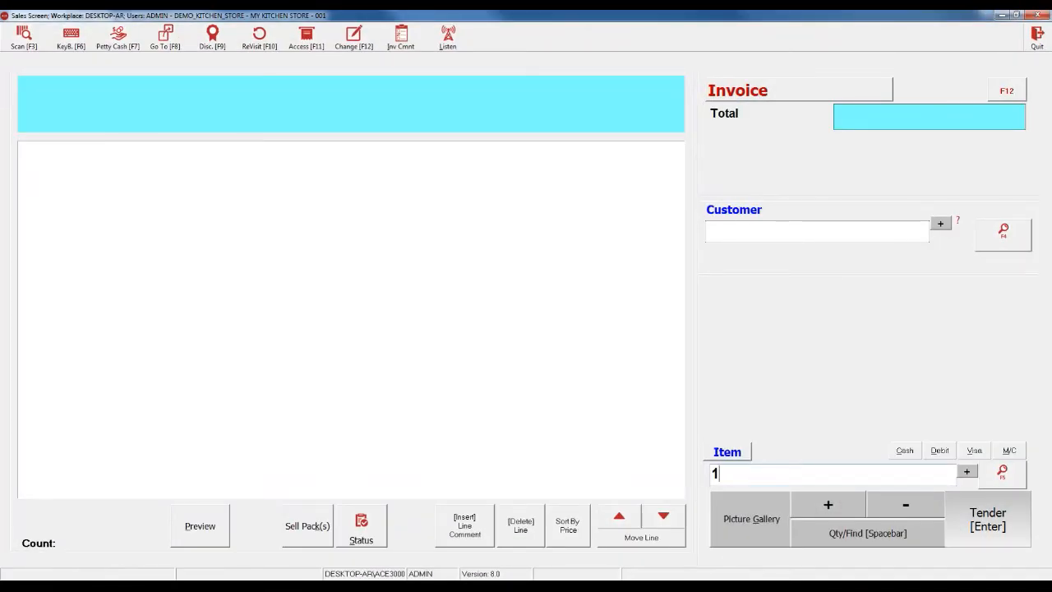
{"action": "type", "text": "000"}
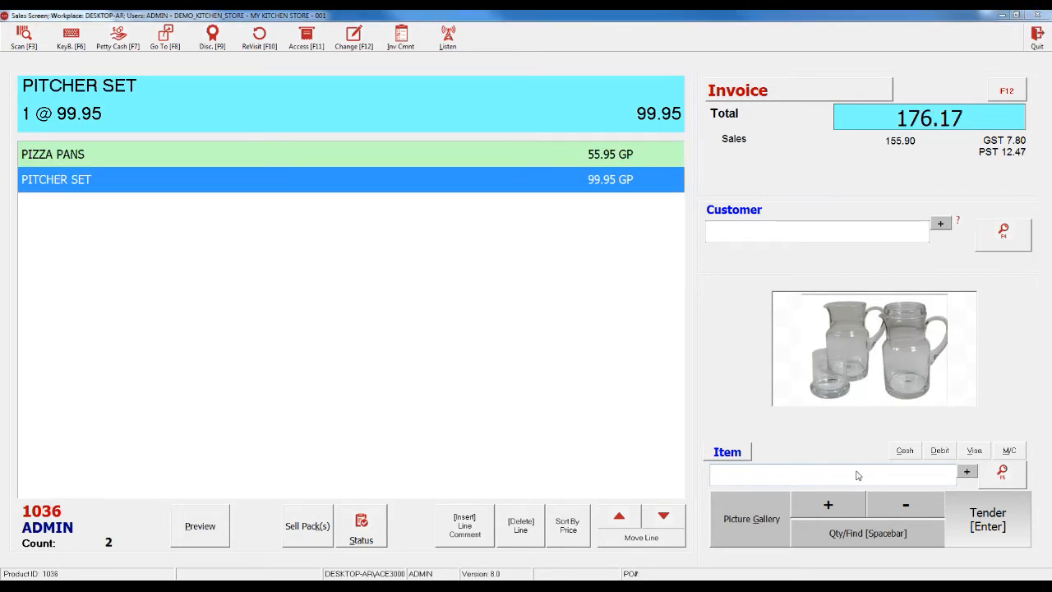
{"action": "left_click", "coordinate": [988, 519]}
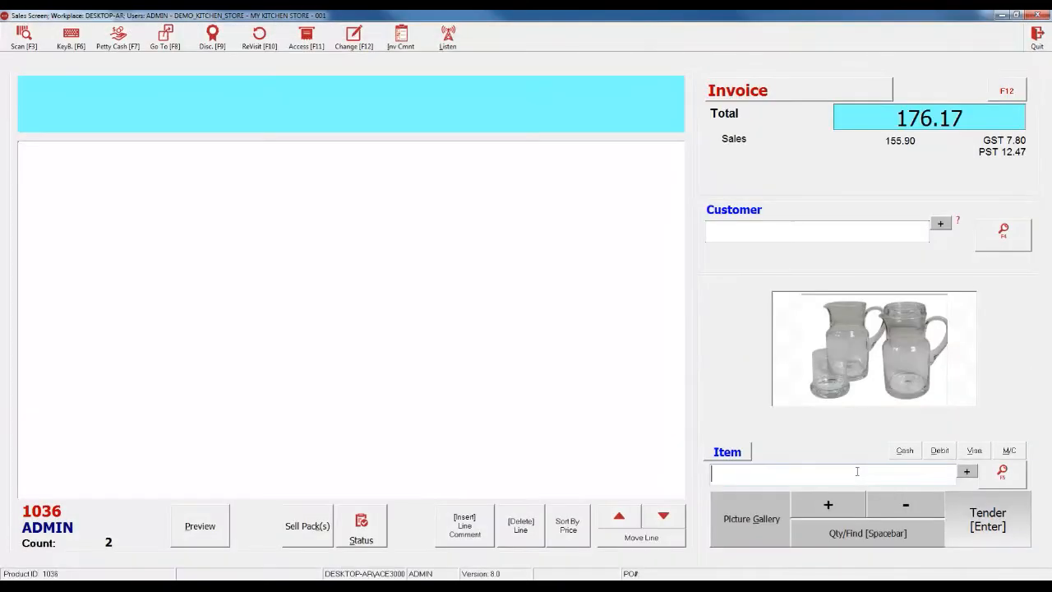
{"action": "left_click", "coordinate": [986, 520]}
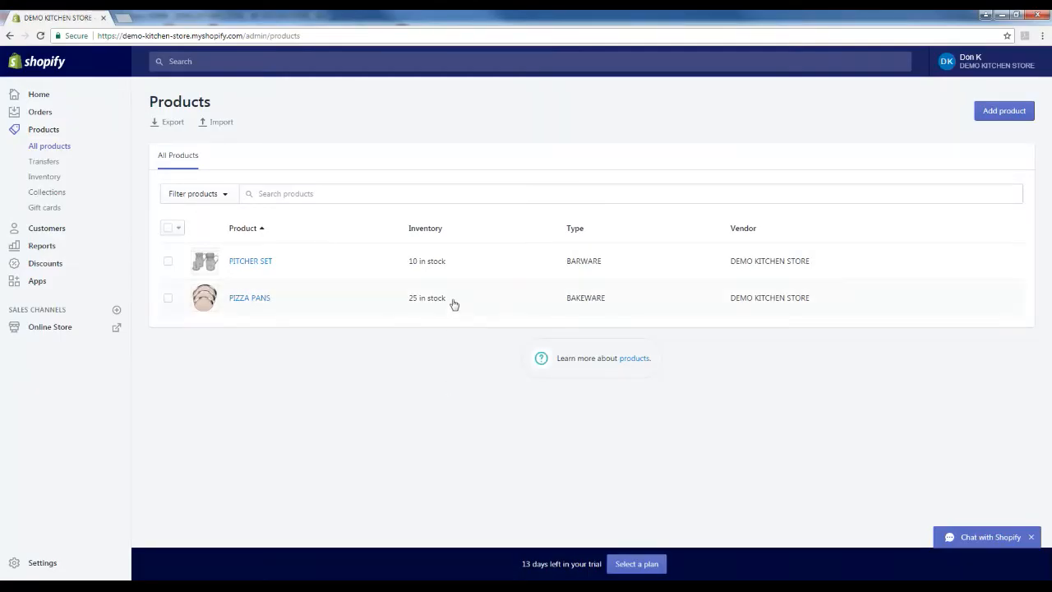
{"action": "mouse_move", "coordinate": [467, 270]}
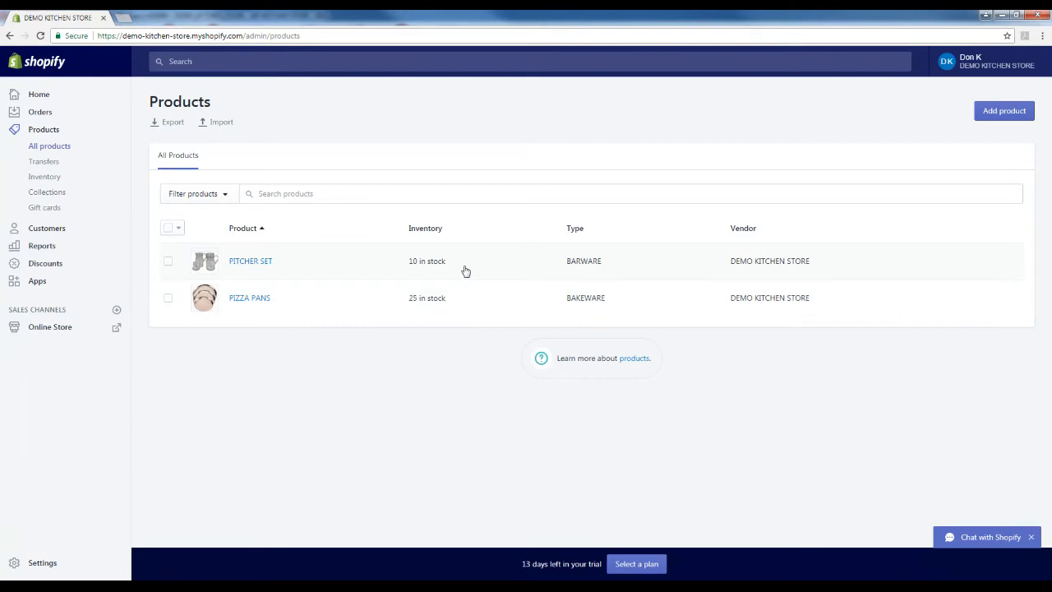
Step: Reload the Shopify Products page so PITCHER SET shows 9 and PIZZA PANS shows 24 in stock
{"action": "double_click", "coordinate": [426, 259]}
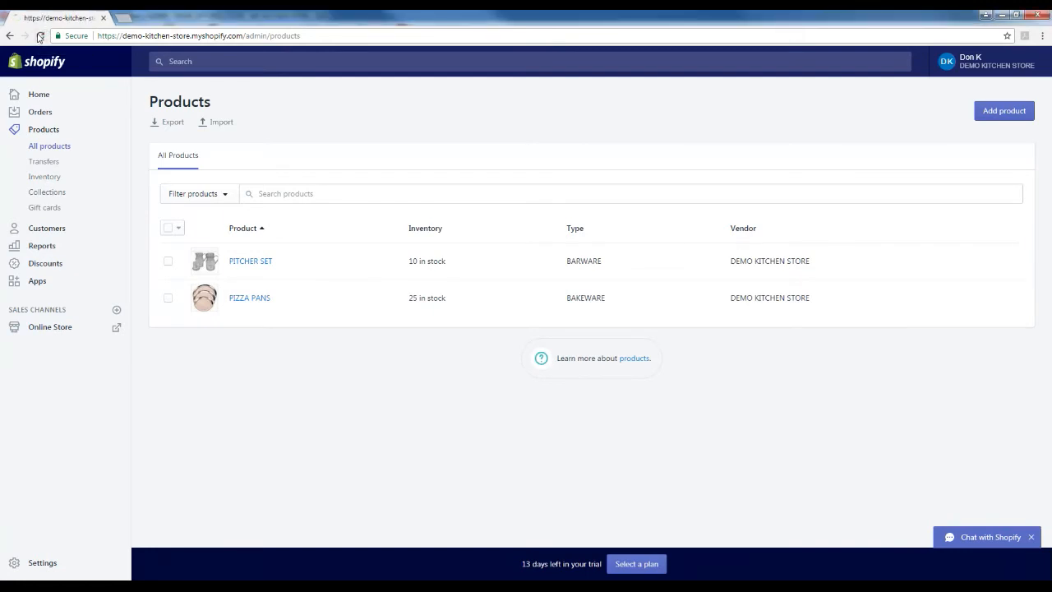
{"action": "left_click", "coordinate": [43, 36]}
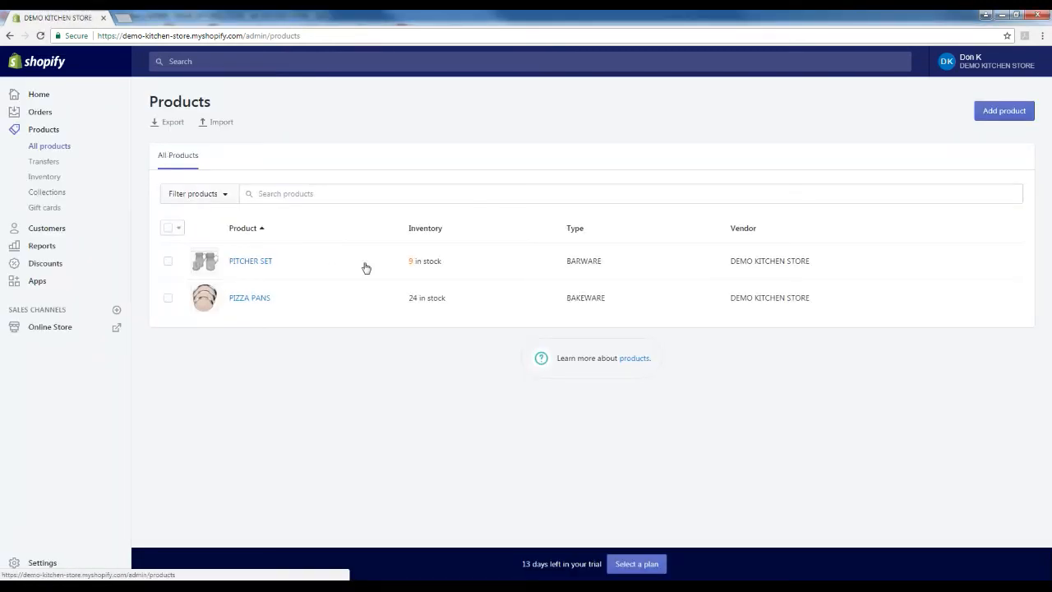
{"action": "double_click", "coordinate": [425, 260]}
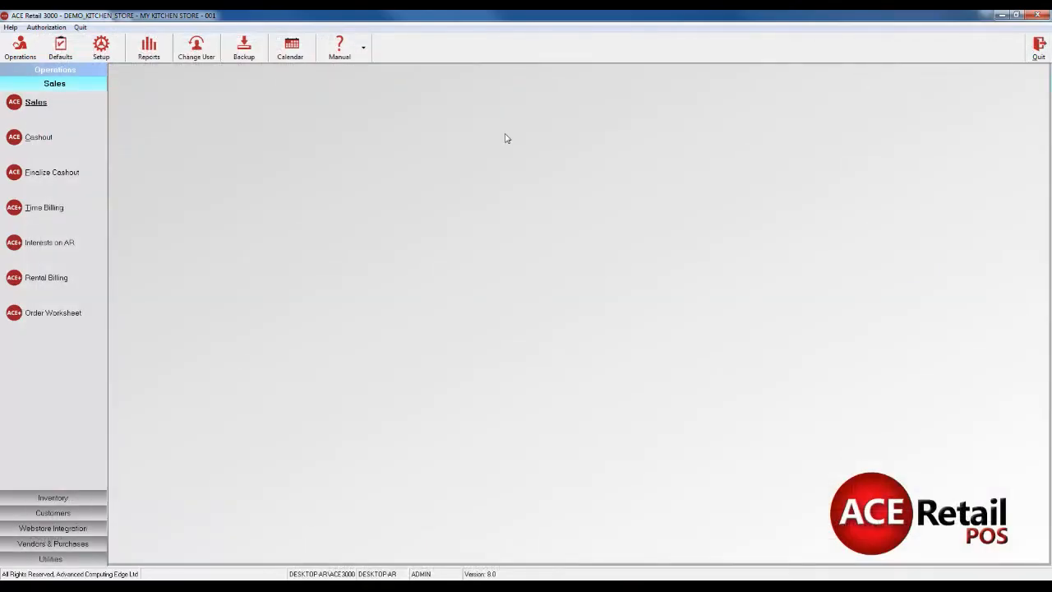
Step: Look up PLU 1000 in the Inventory records, confirming PIZZA PANS at 24 on hand
{"action": "left_click", "coordinate": [53, 497]}
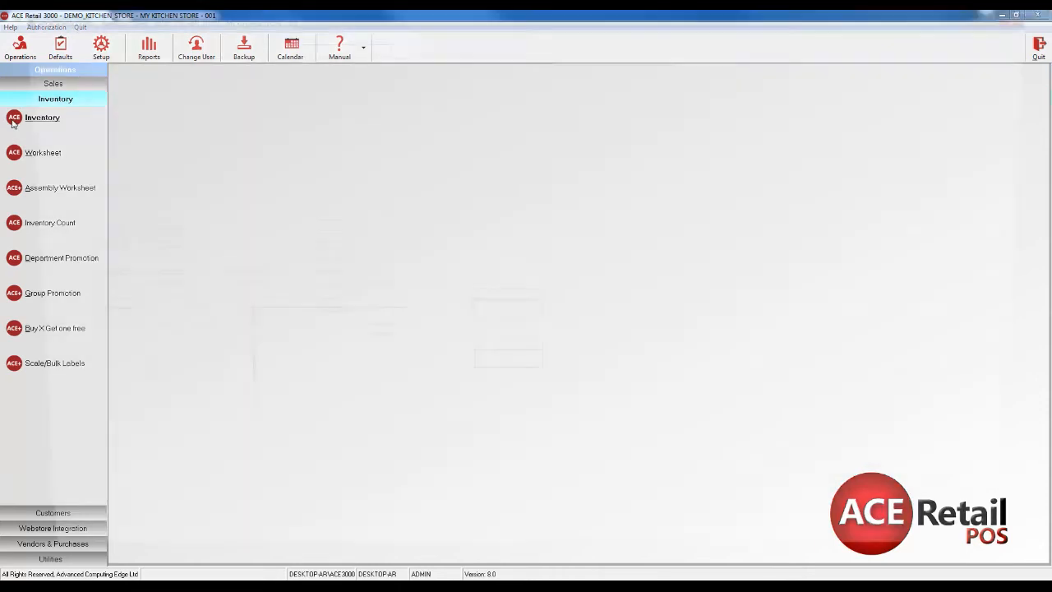
{"action": "left_click", "coordinate": [41, 117]}
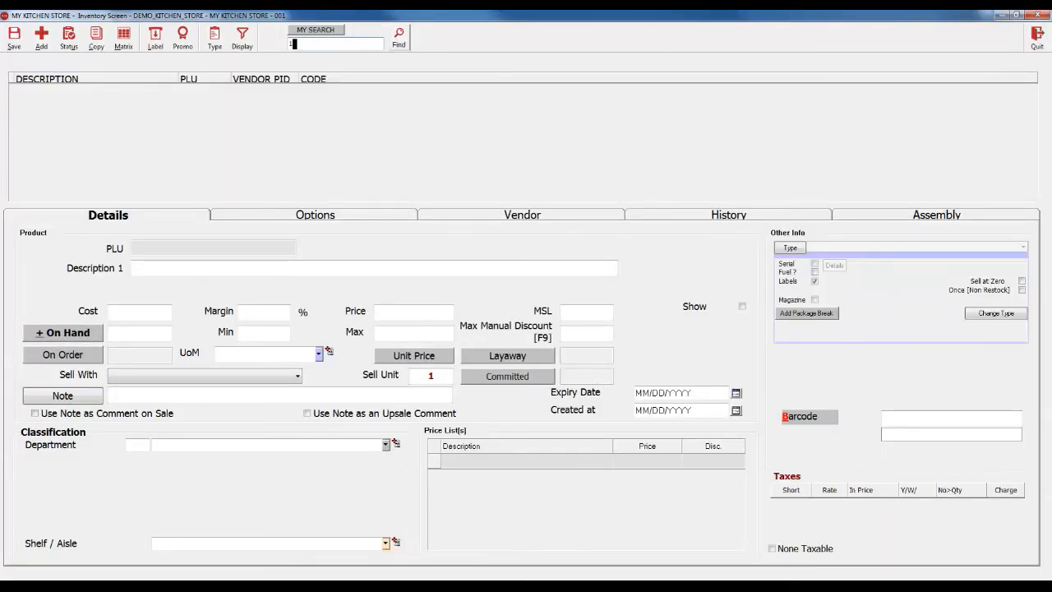
{"action": "type", "text": "1000"}
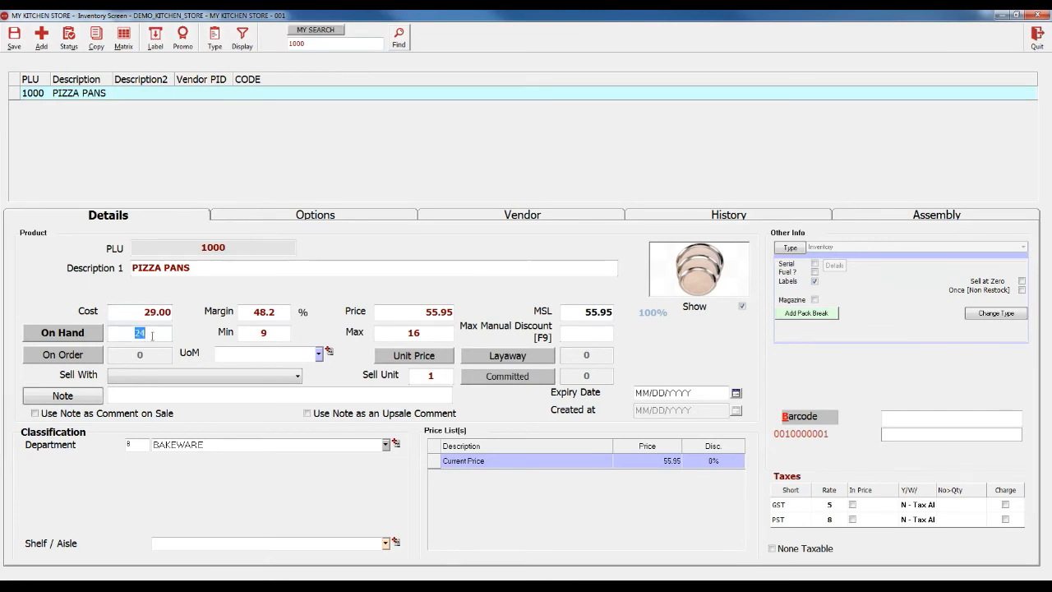
{"action": "mouse_move", "coordinate": [328, 46]}
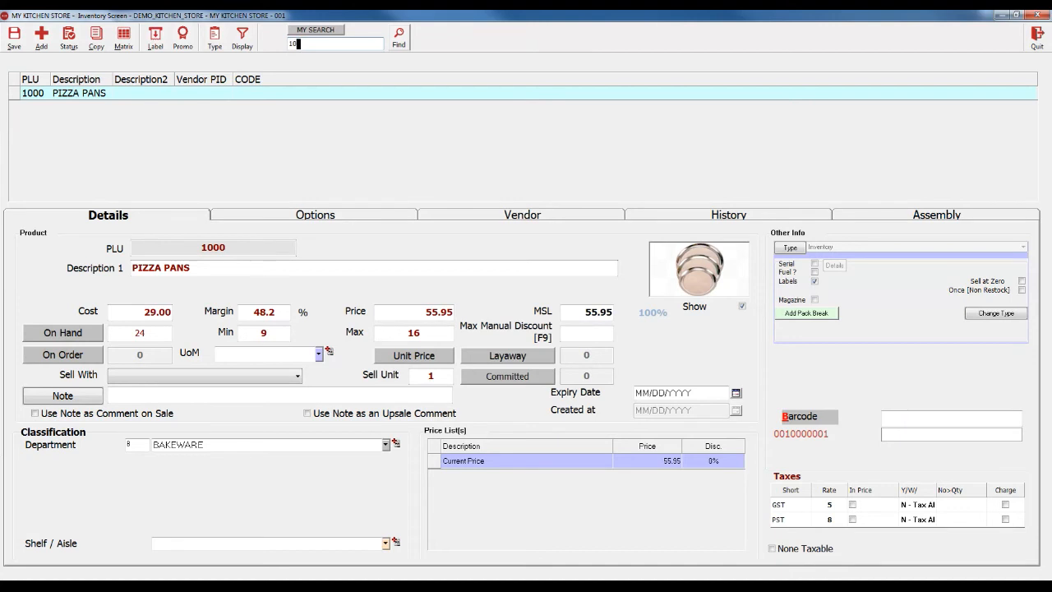
Step: Look up PLU 1036 and check PITCHER SET's On Hand quantity of 9
{"action": "type", "text": "1036"}
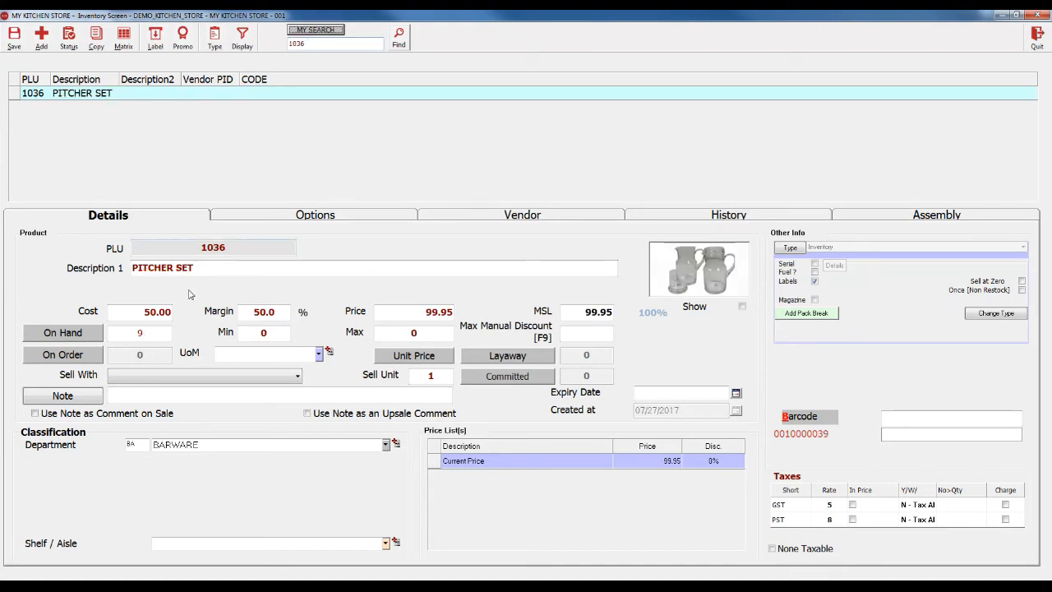
{"action": "left_click", "coordinate": [138, 332]}
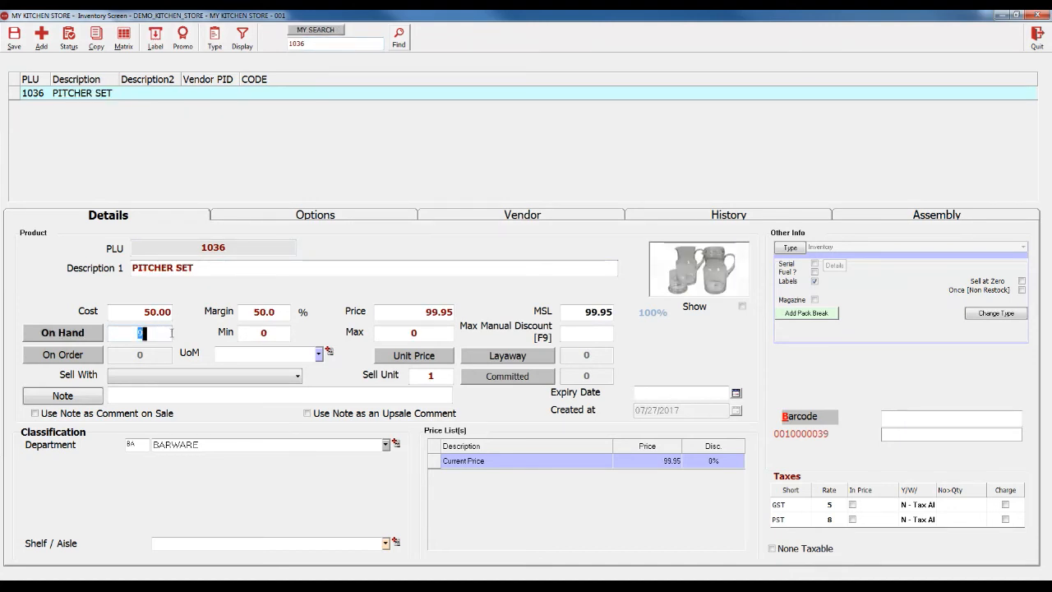
{"action": "type", "text": "9"}
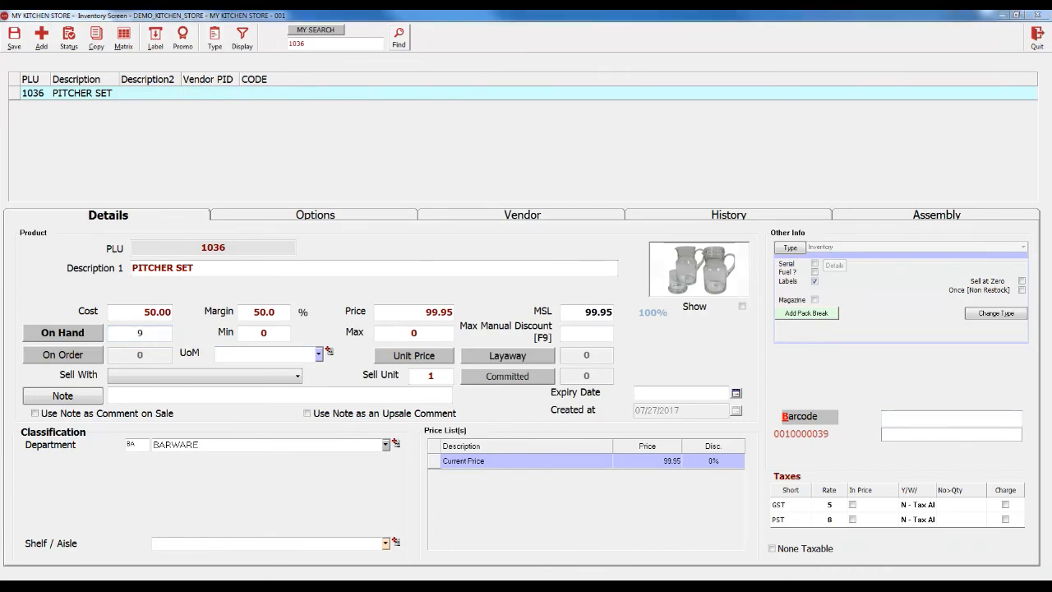